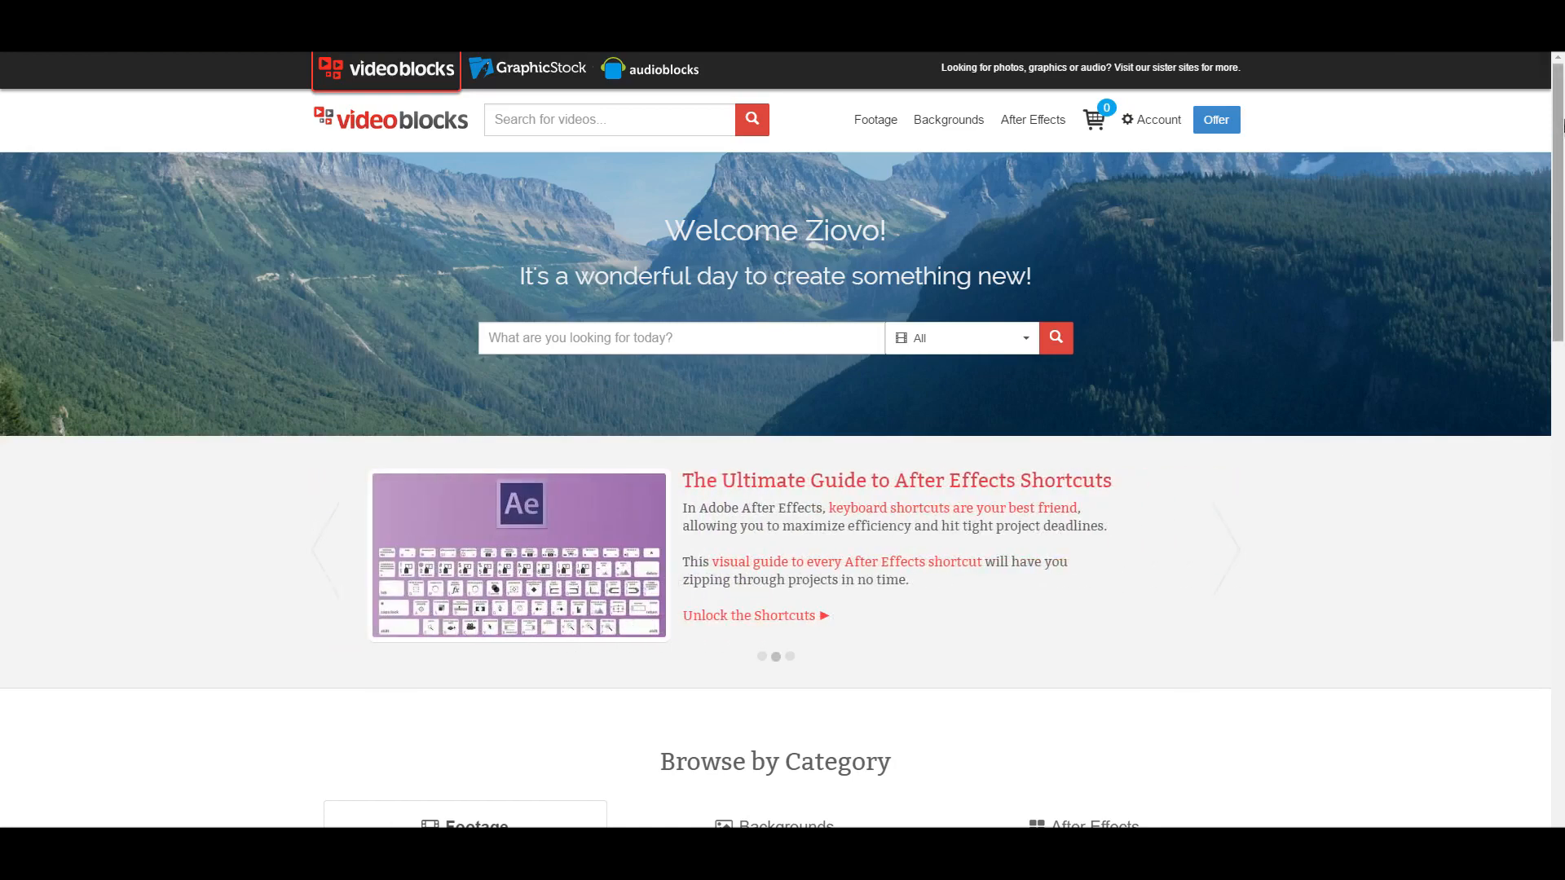
# - Browse to the Transportation category of royalty-free stock footage from the Footage menu
pyautogui.scroll(-3)
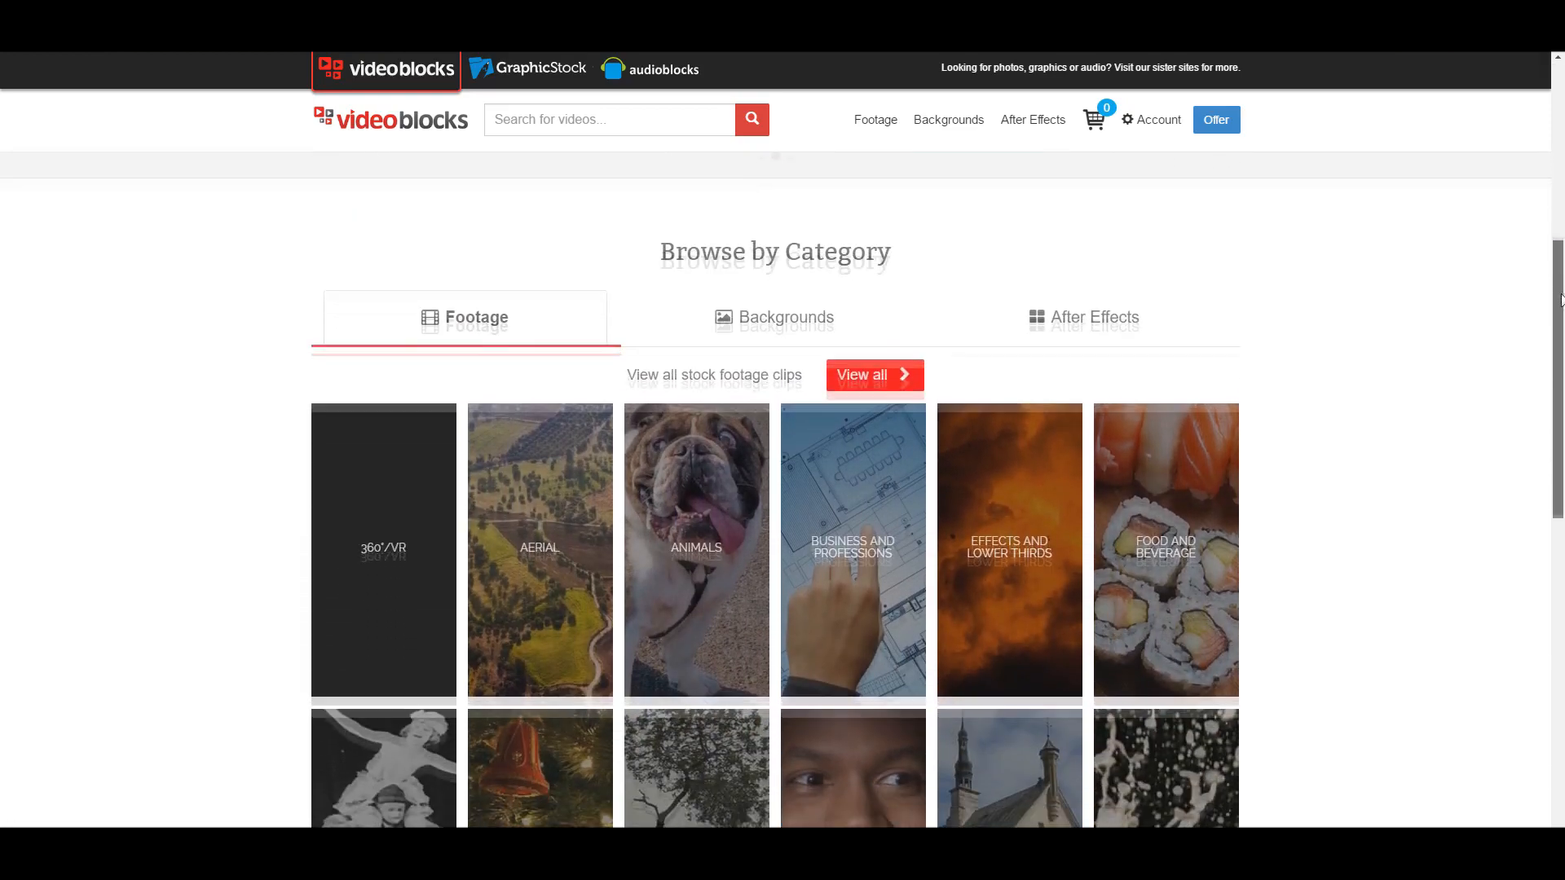
pyautogui.scroll(-3)
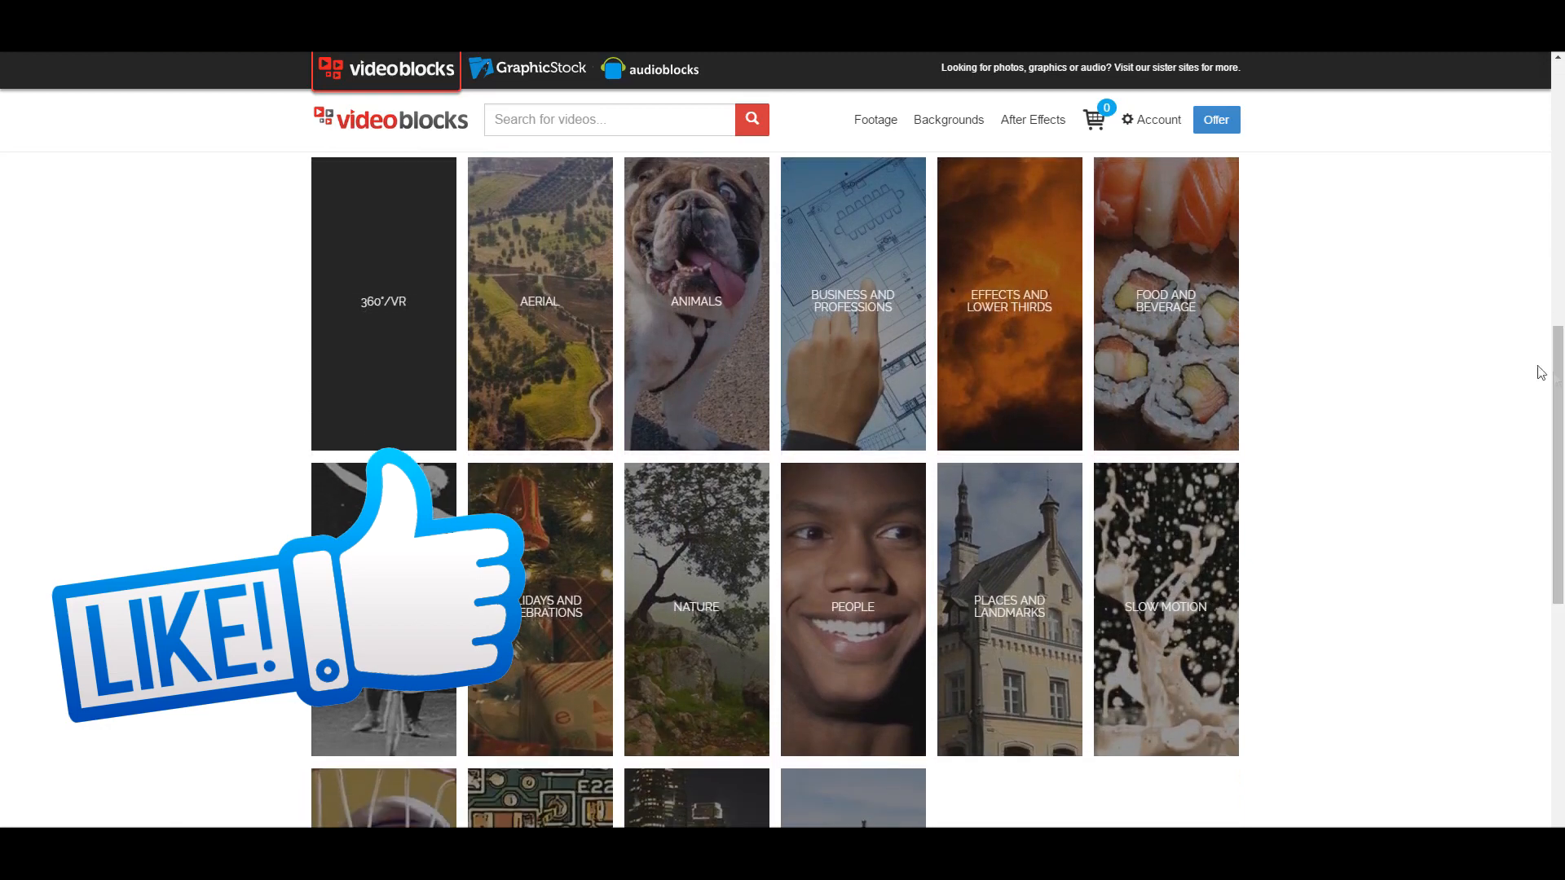
pyautogui.click(876, 120)
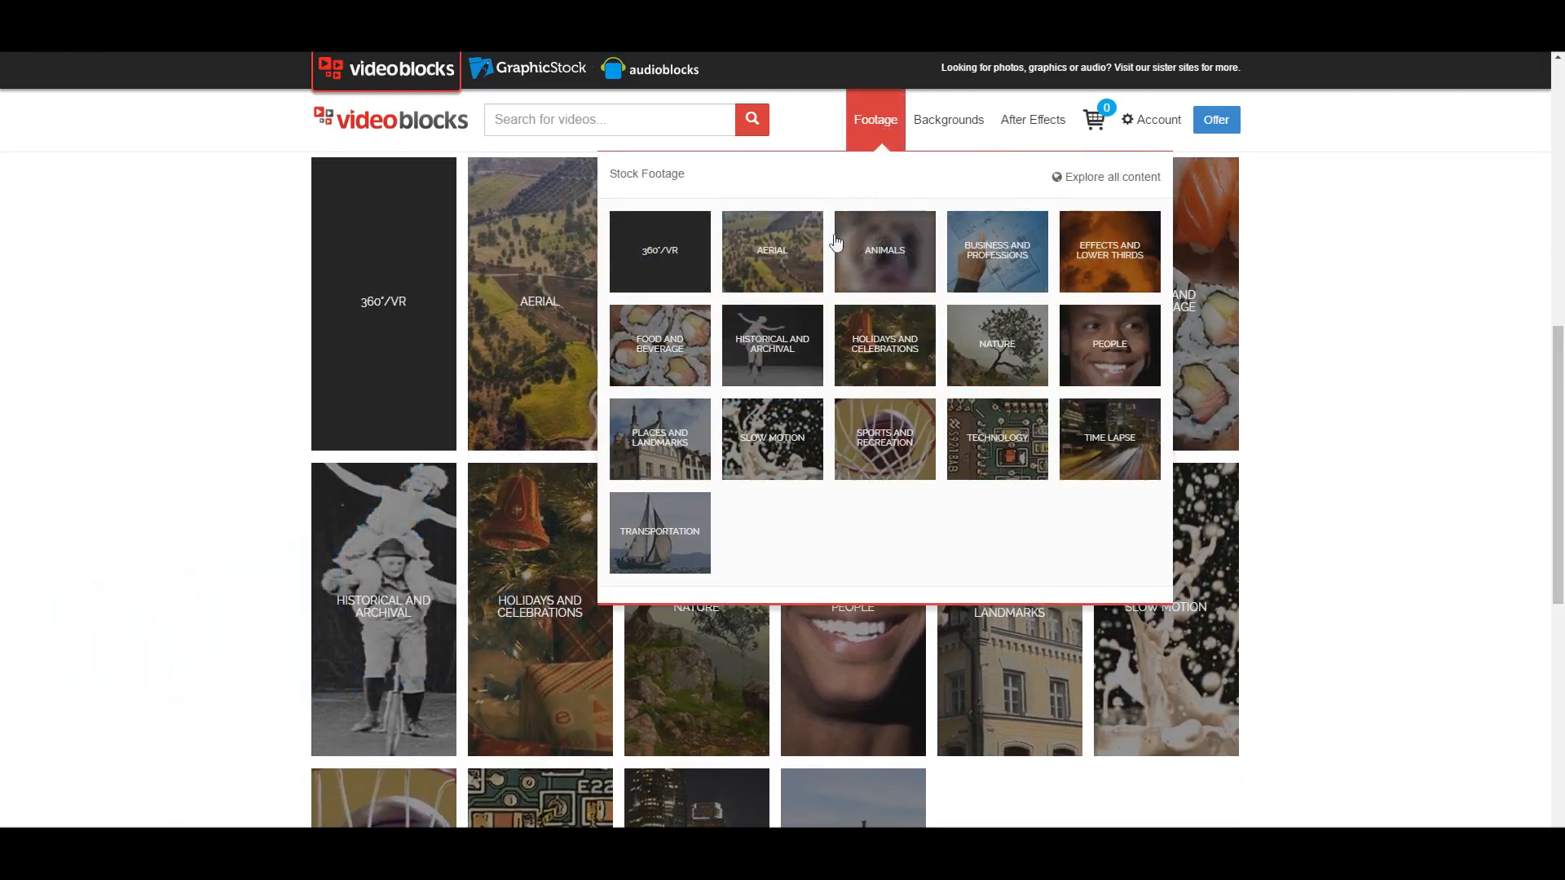
pyautogui.moveTo(678, 534)
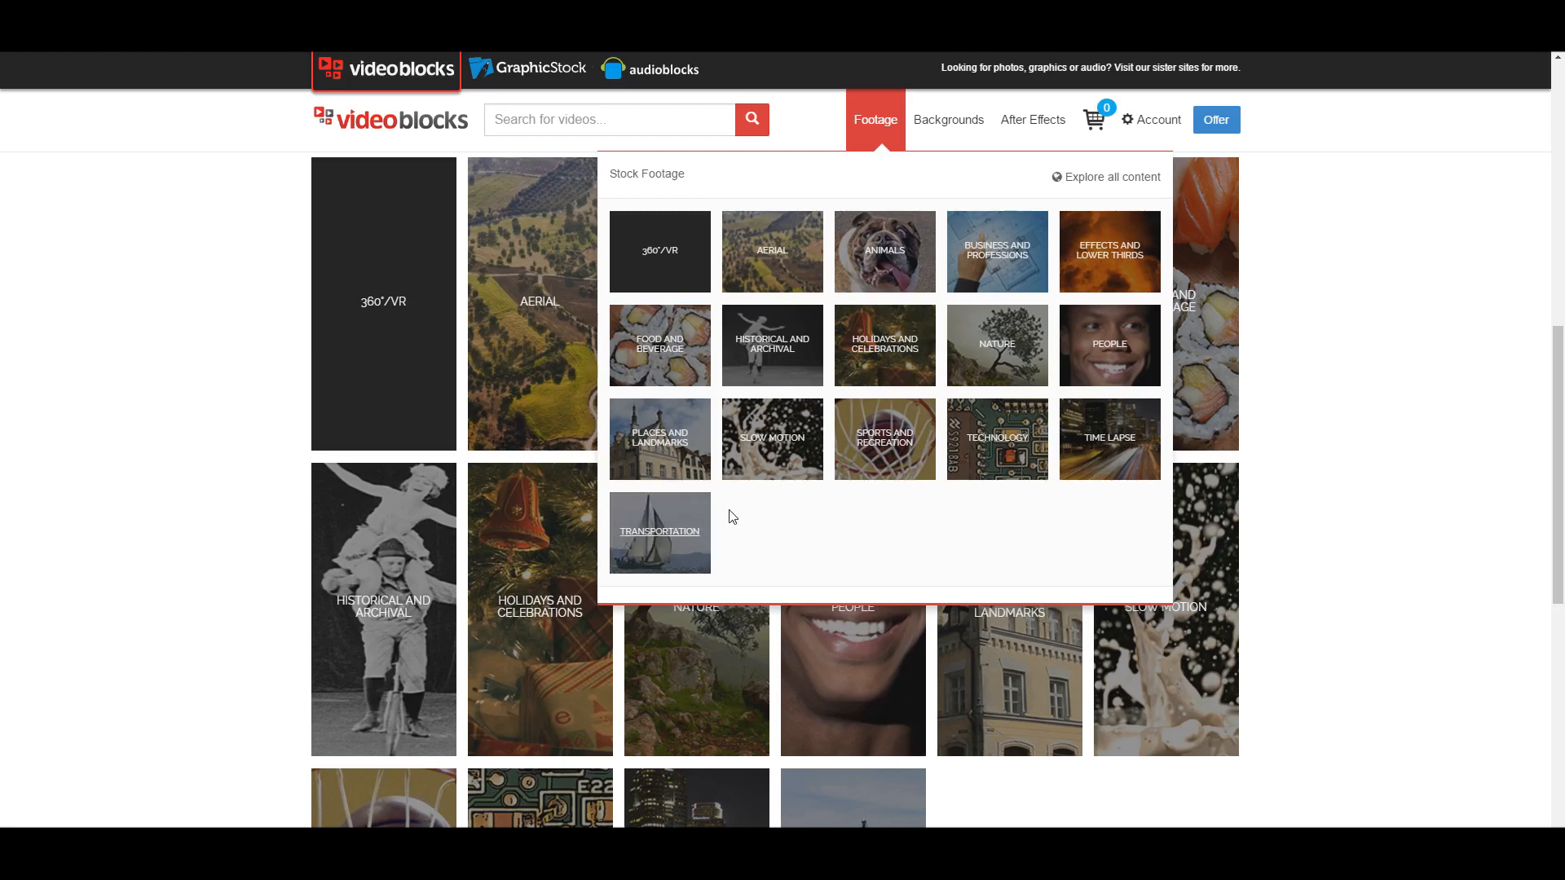
pyautogui.click(658, 532)
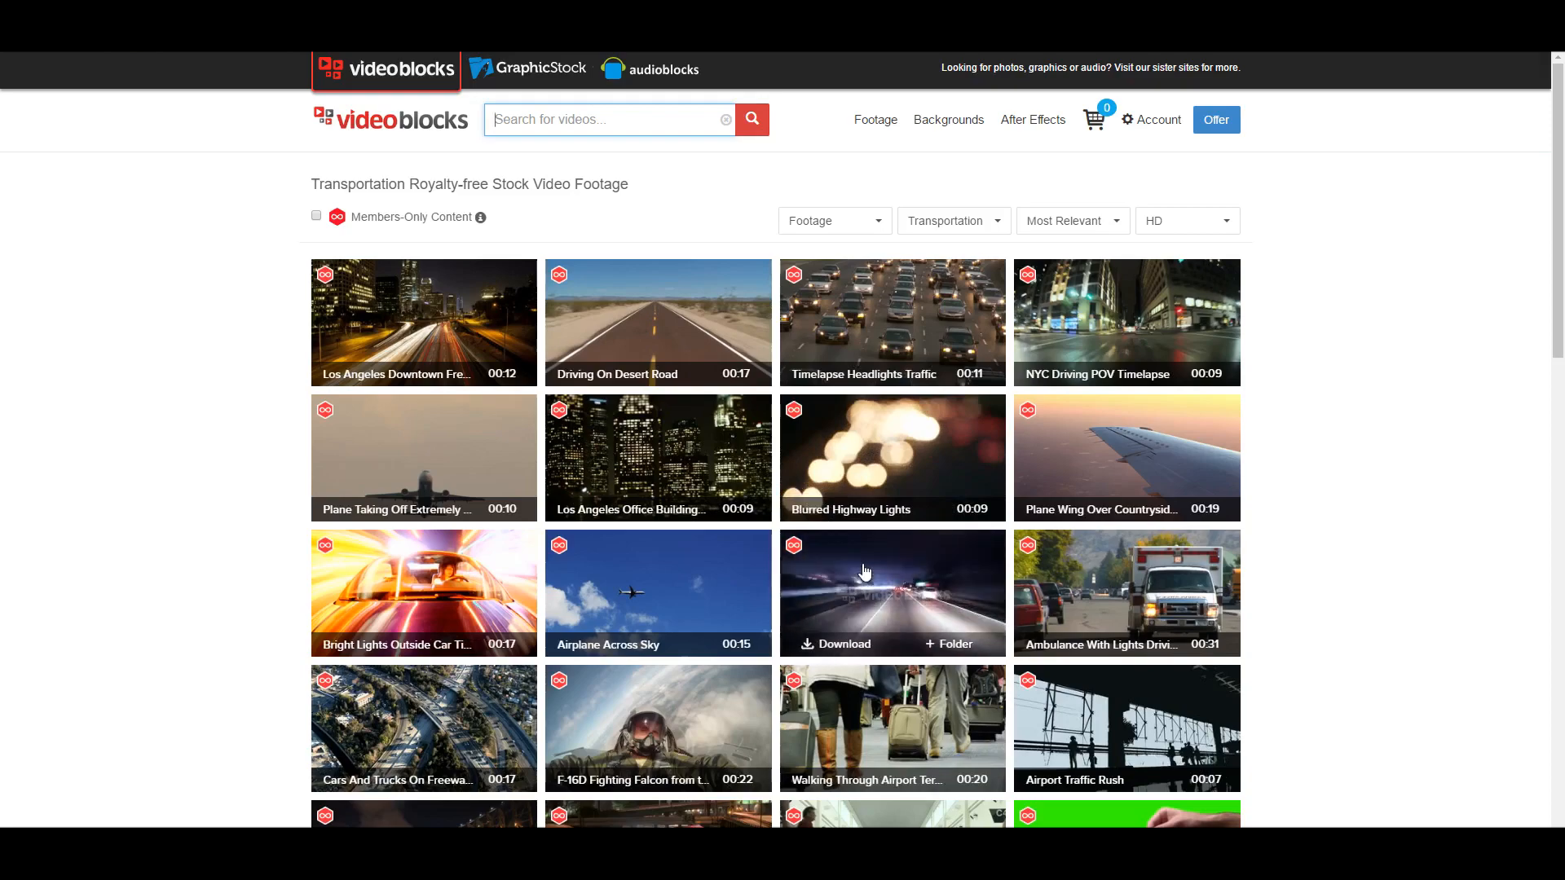
# - Find the F15 Eagle fighter-jets clip in the Transportation results and view its page
pyautogui.scroll(-3)
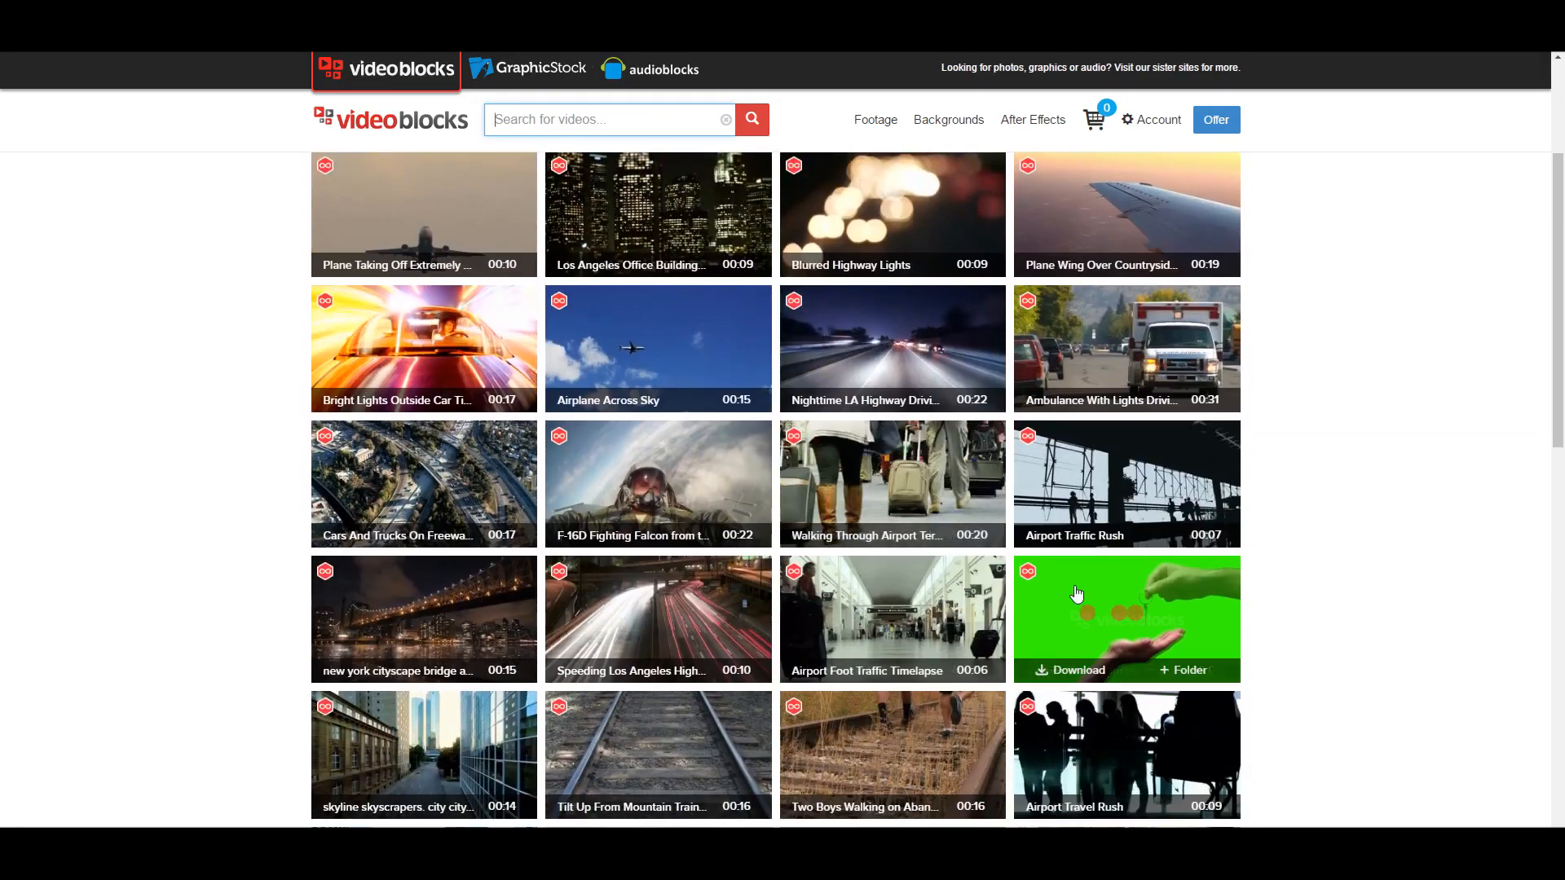
pyautogui.moveTo(1076, 594)
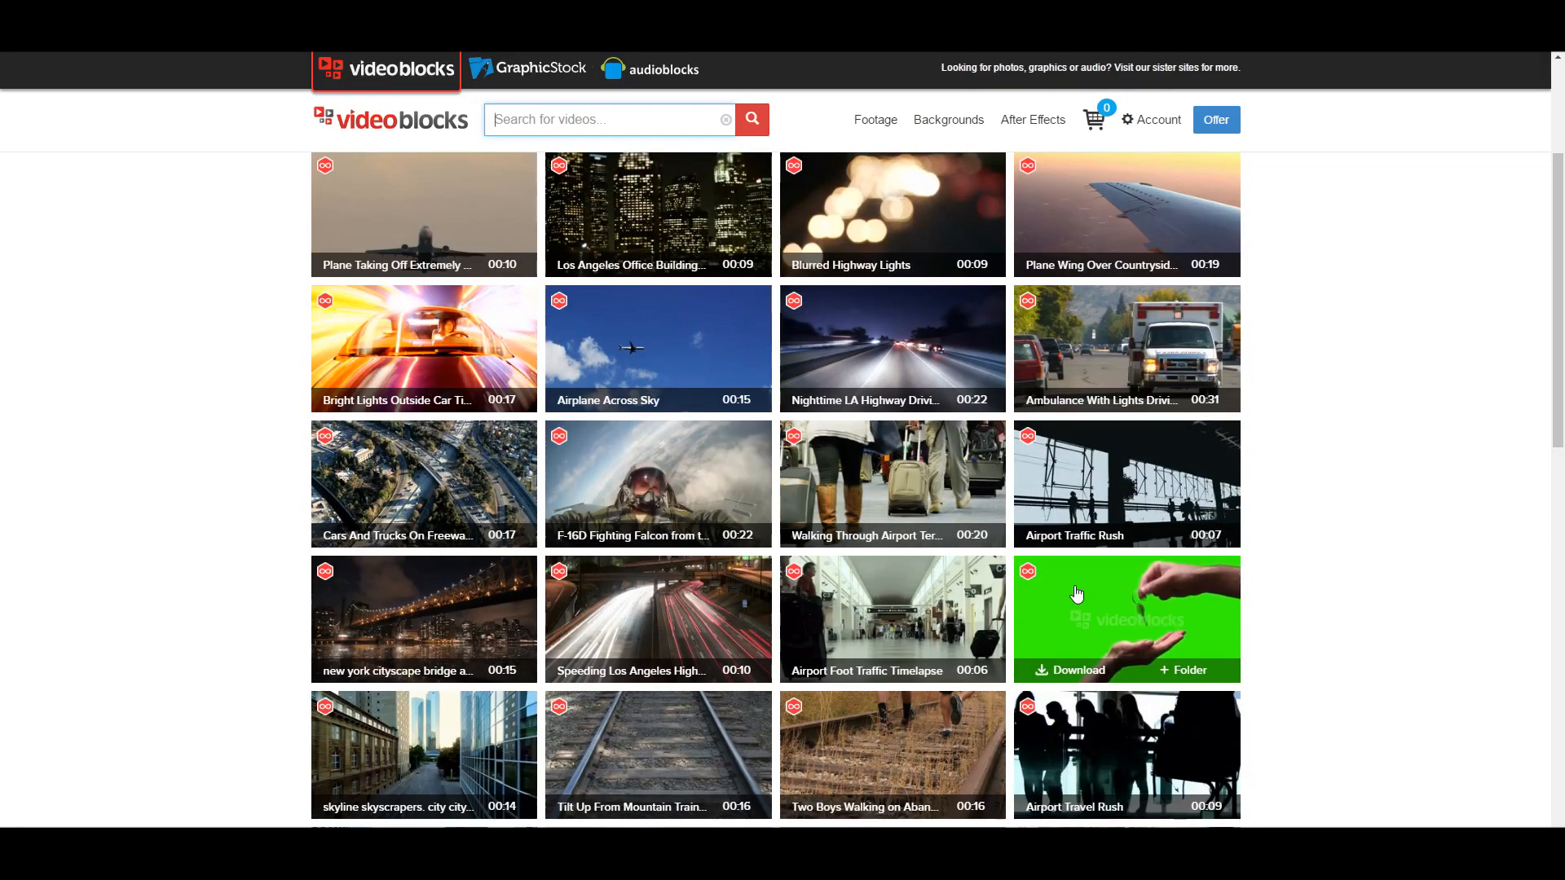
pyautogui.scroll(-3)
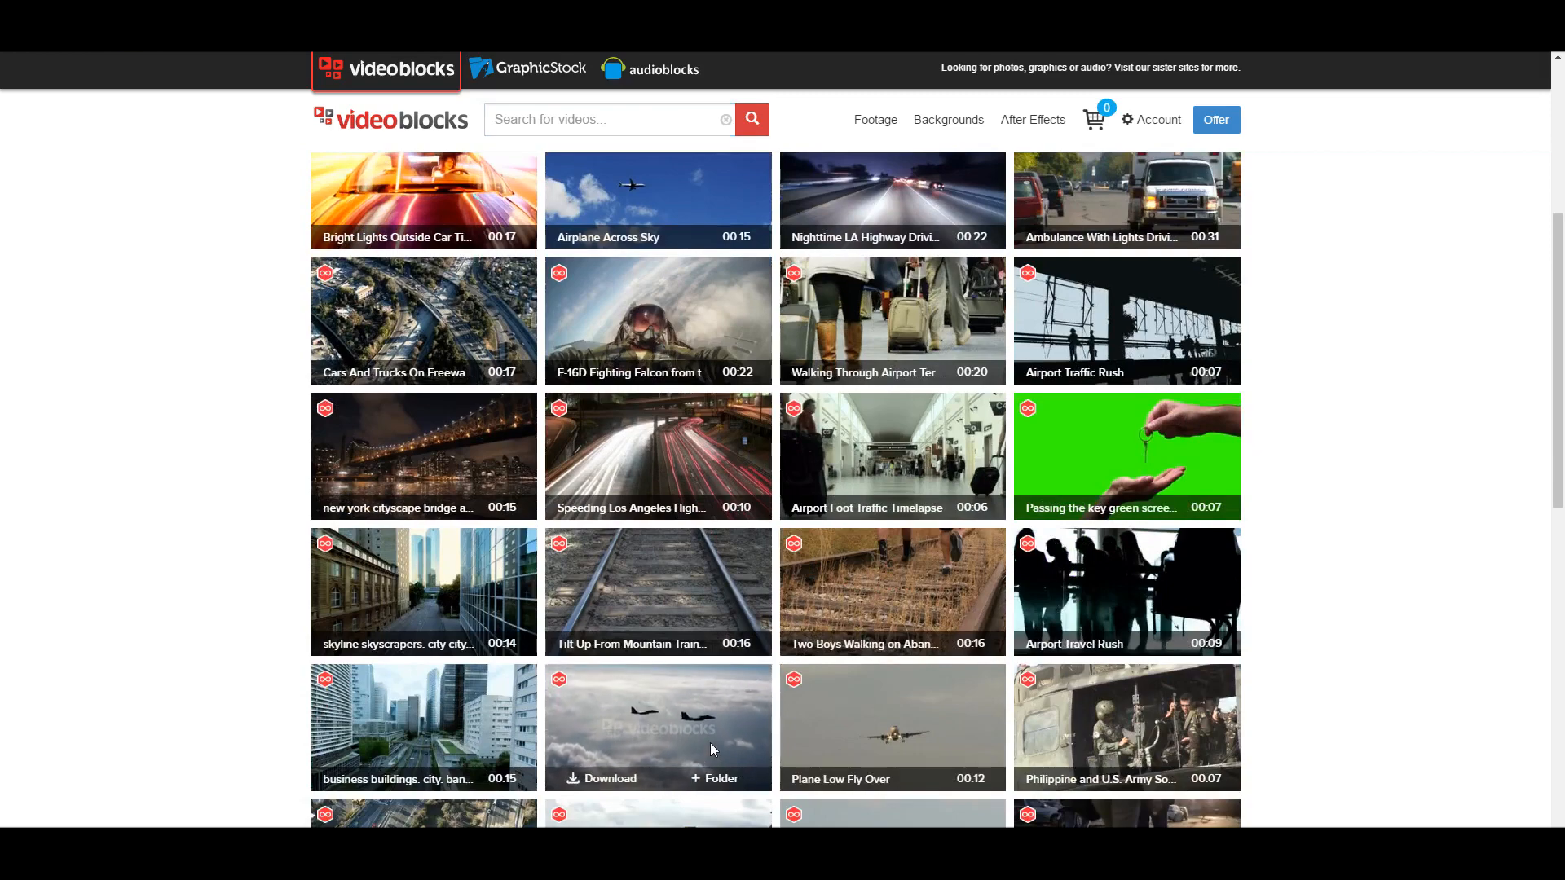
pyautogui.click(659, 725)
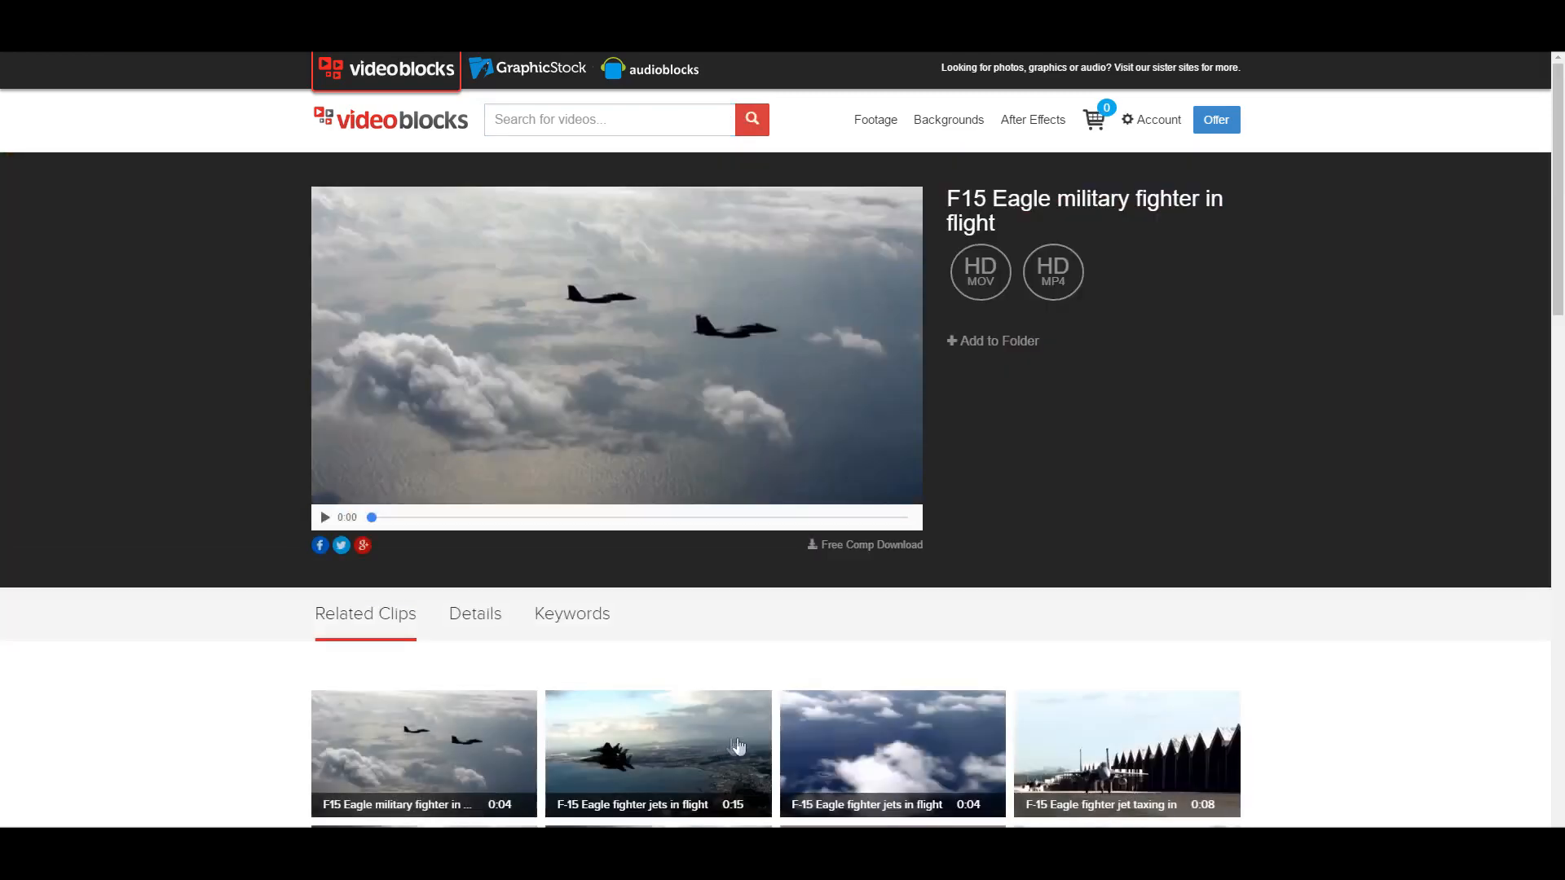
# - Download the fighter-jet clip as HD MP4 (after trying HD MOV) and return to the home page
pyautogui.click(980, 271)
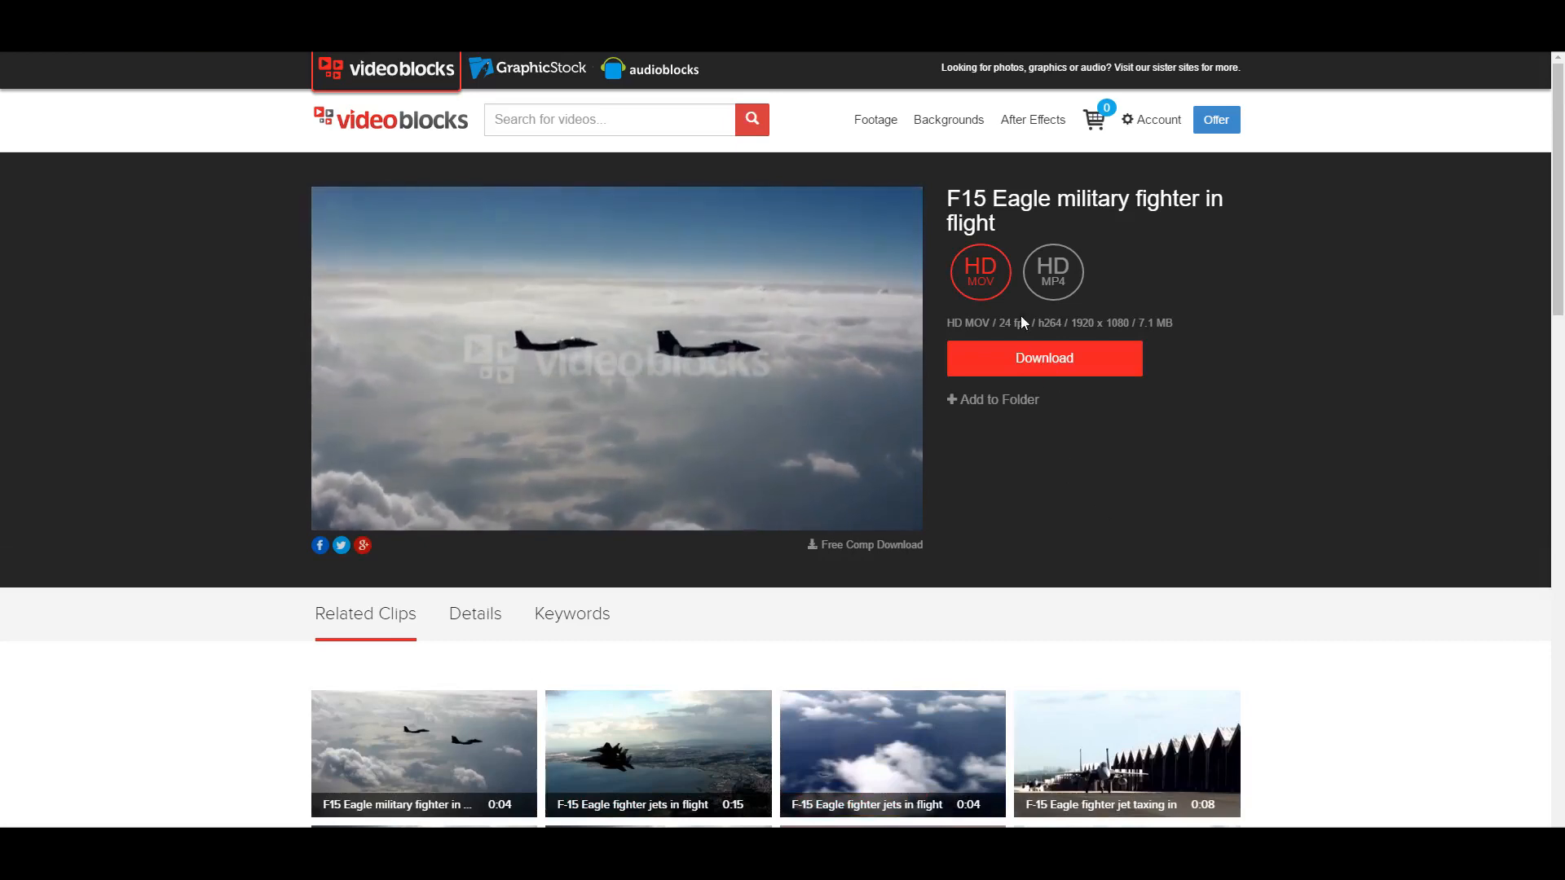
pyautogui.click(1053, 270)
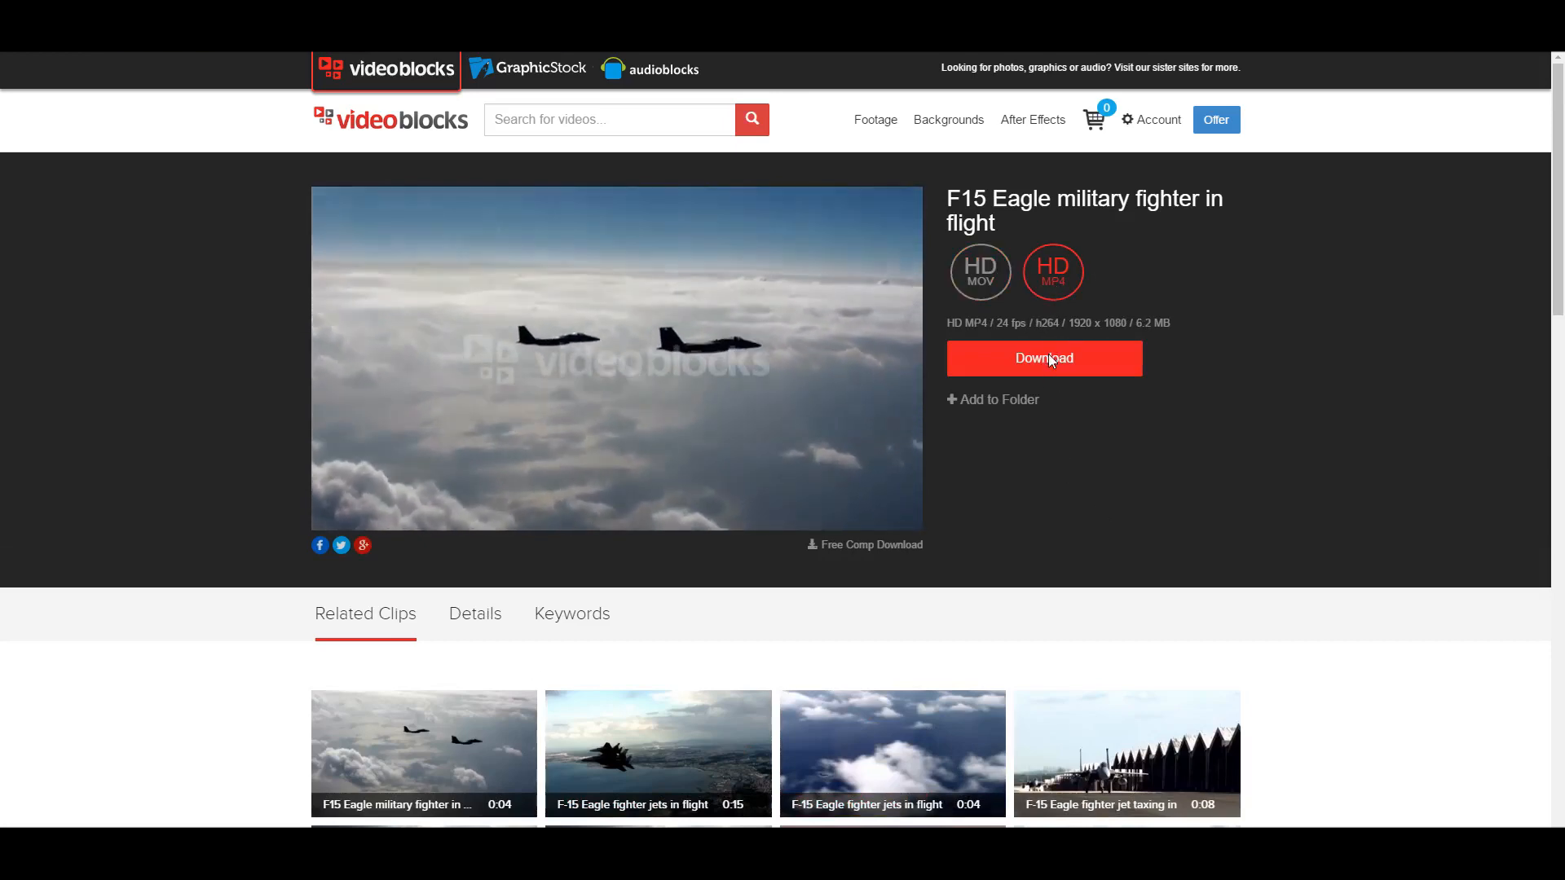
pyautogui.click(1043, 359)
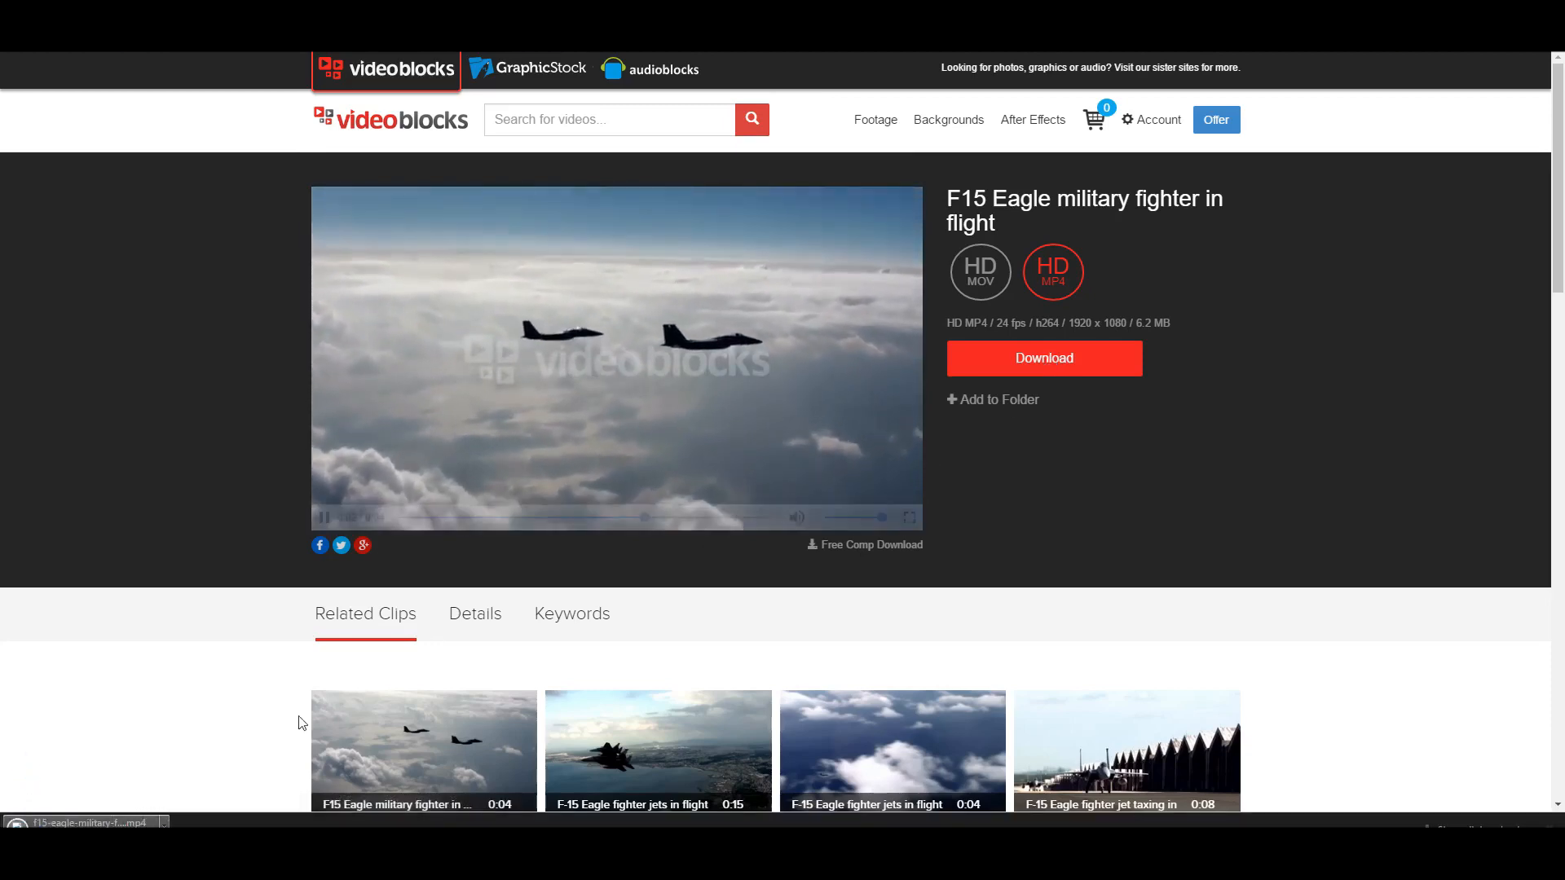
pyautogui.click(949, 119)
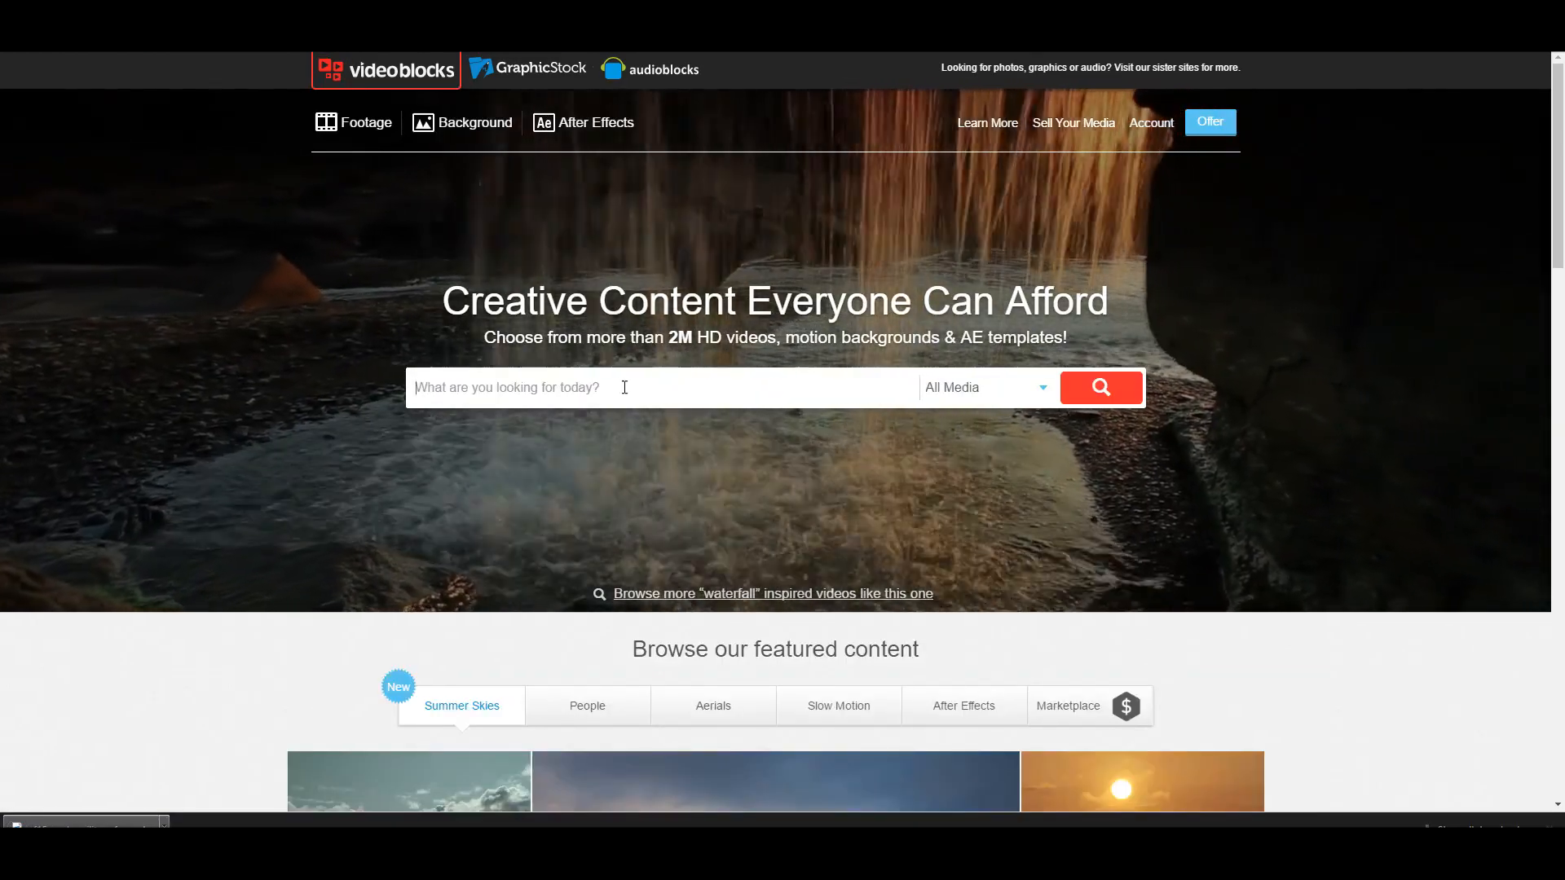
# - Search VideoBlocks for intro templates and browse the results
pyautogui.write('INTRO TWE')
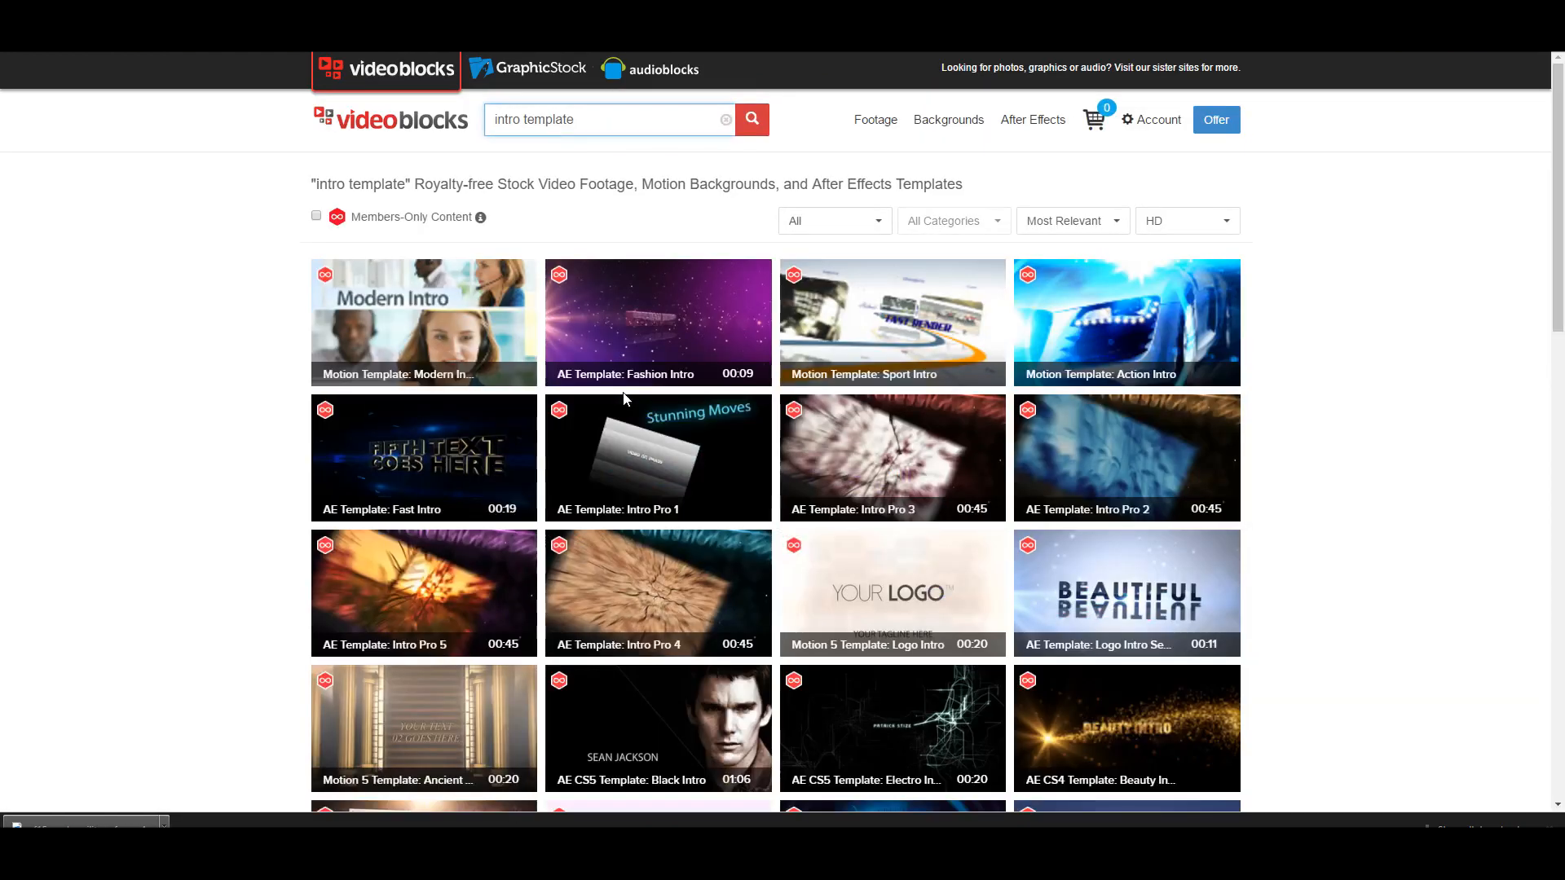
pyautogui.moveTo(660, 357)
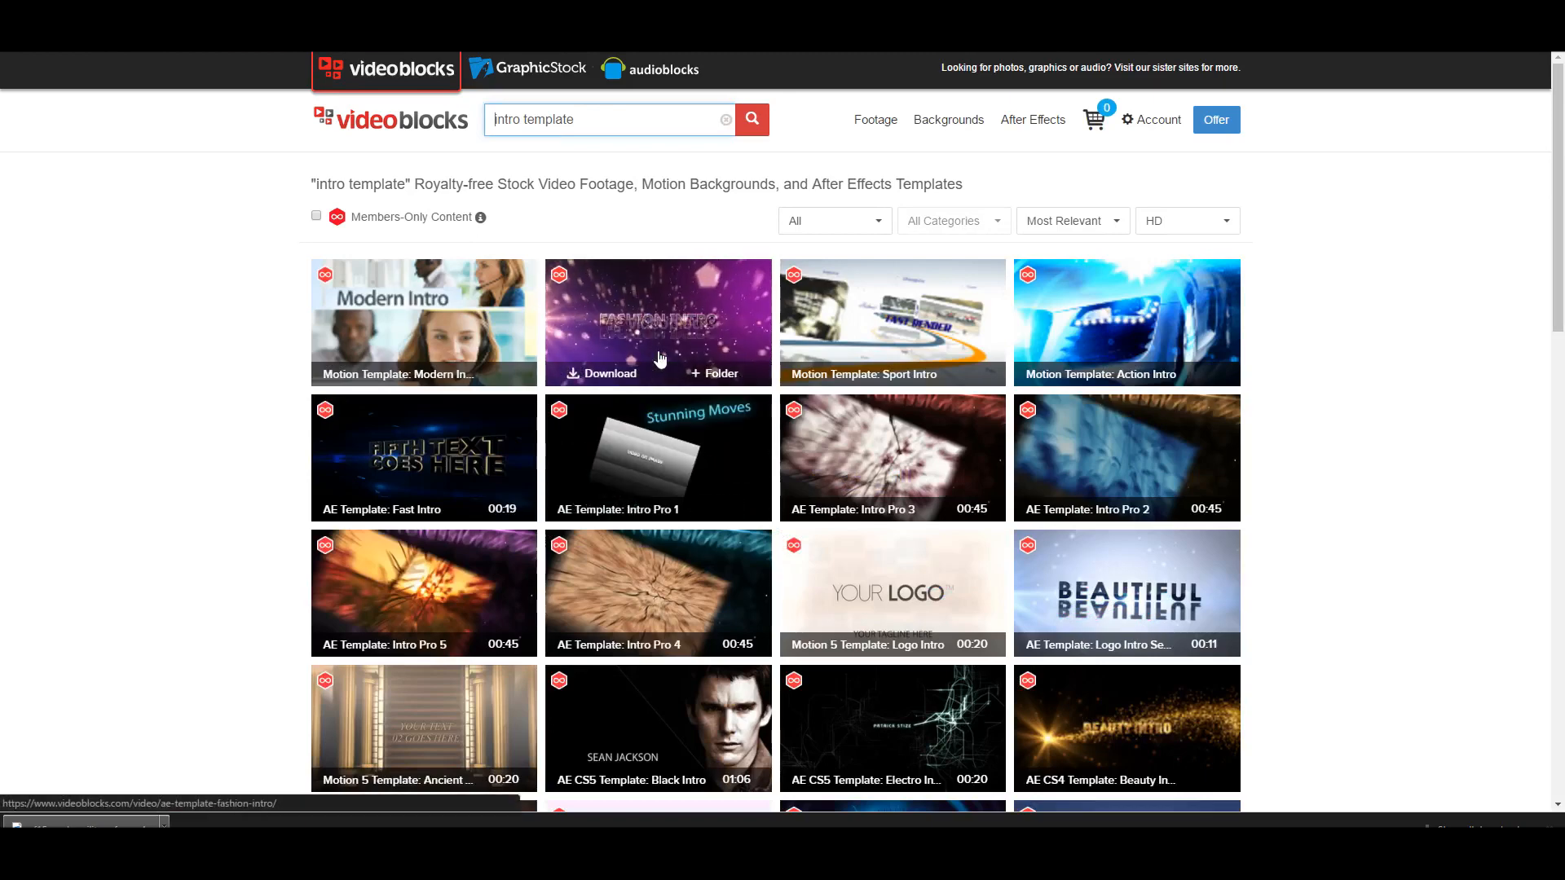
pyautogui.scroll(-3)
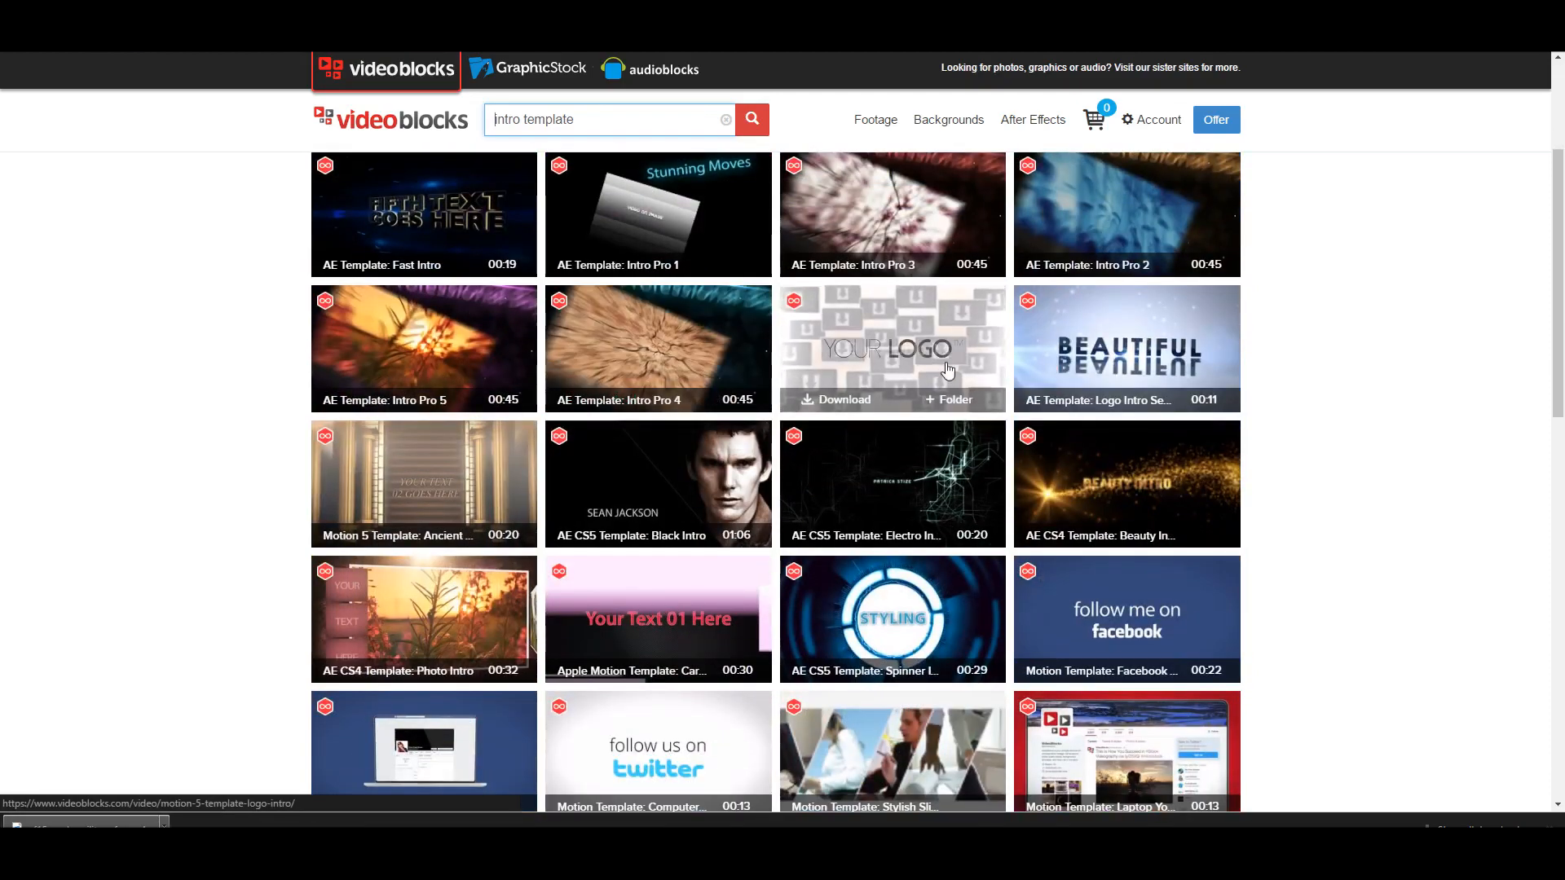
pyautogui.scroll(-3)
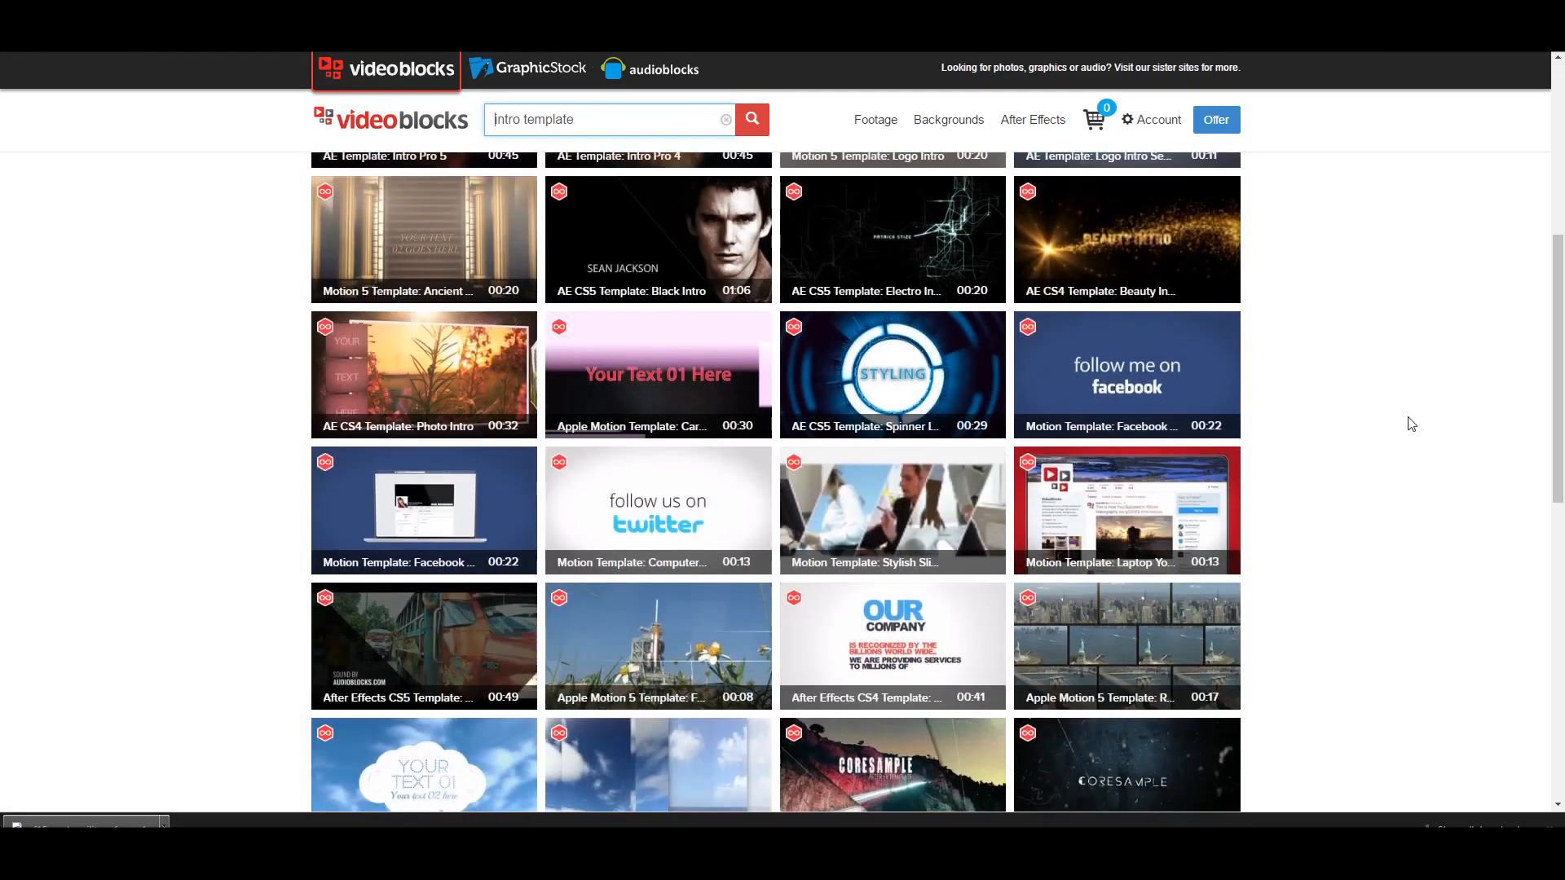
pyautogui.scroll(-3)
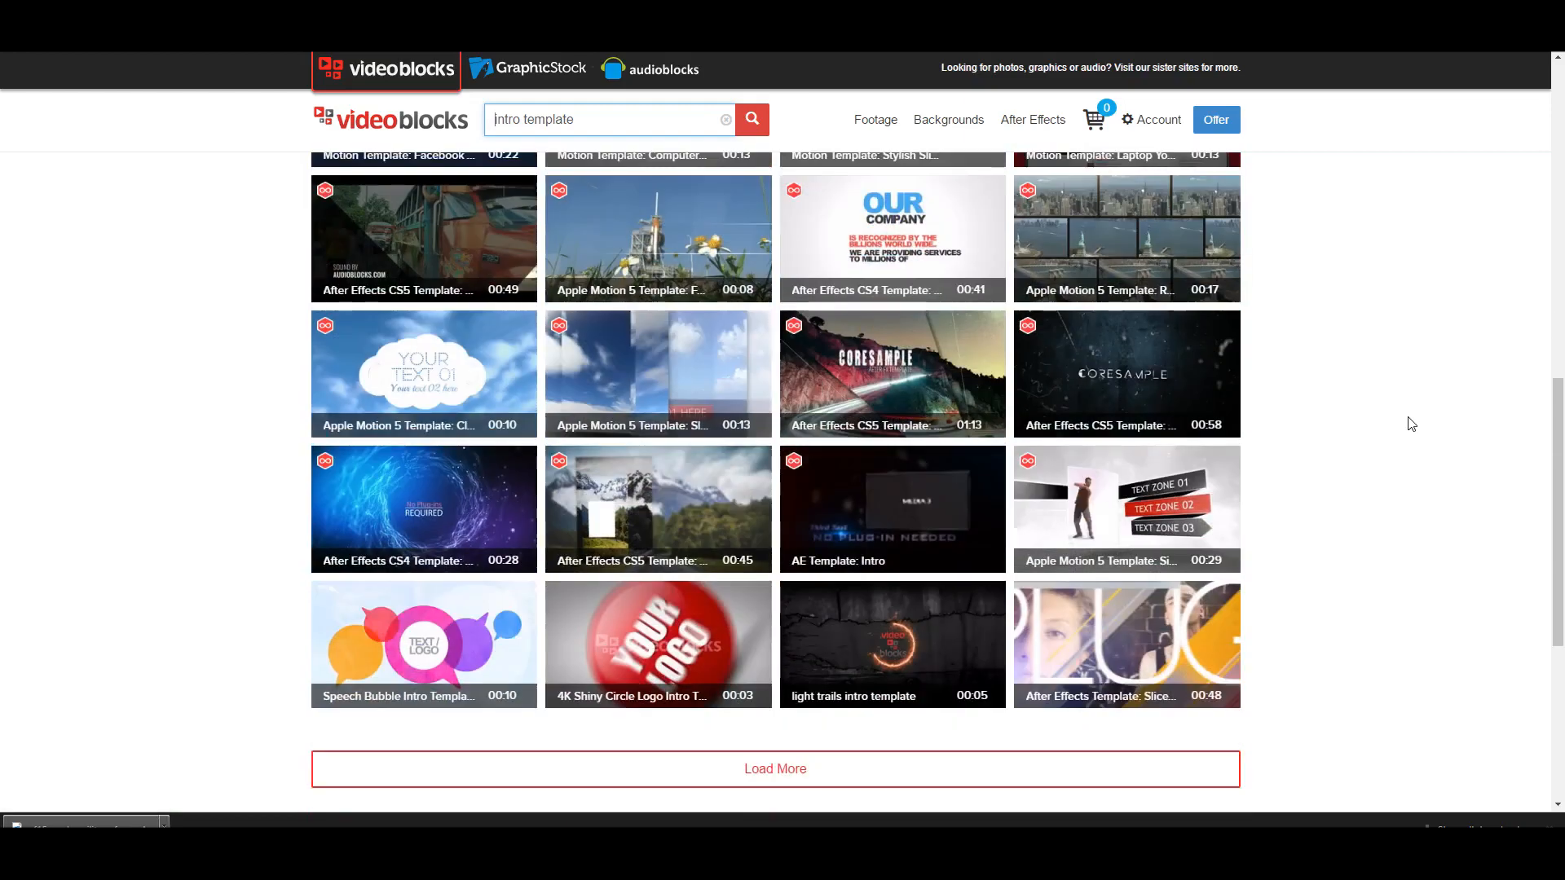
pyautogui.moveTo(634, 626)
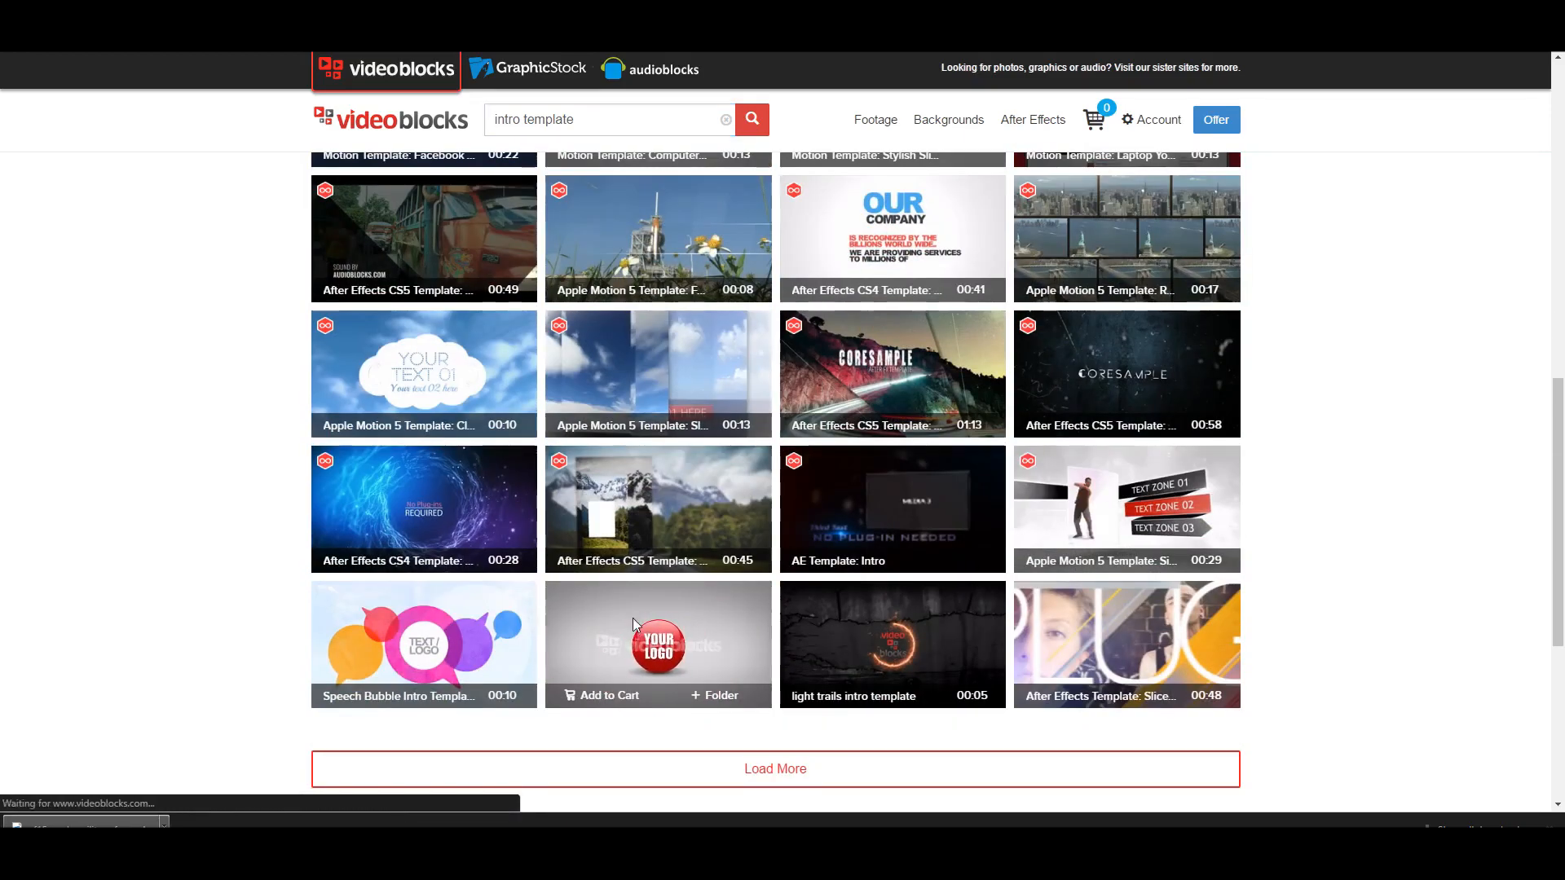
# - View the 4K Shiny Circle Logo Intro Template page ($19) down to its Related Clips
pyautogui.click(657, 644)
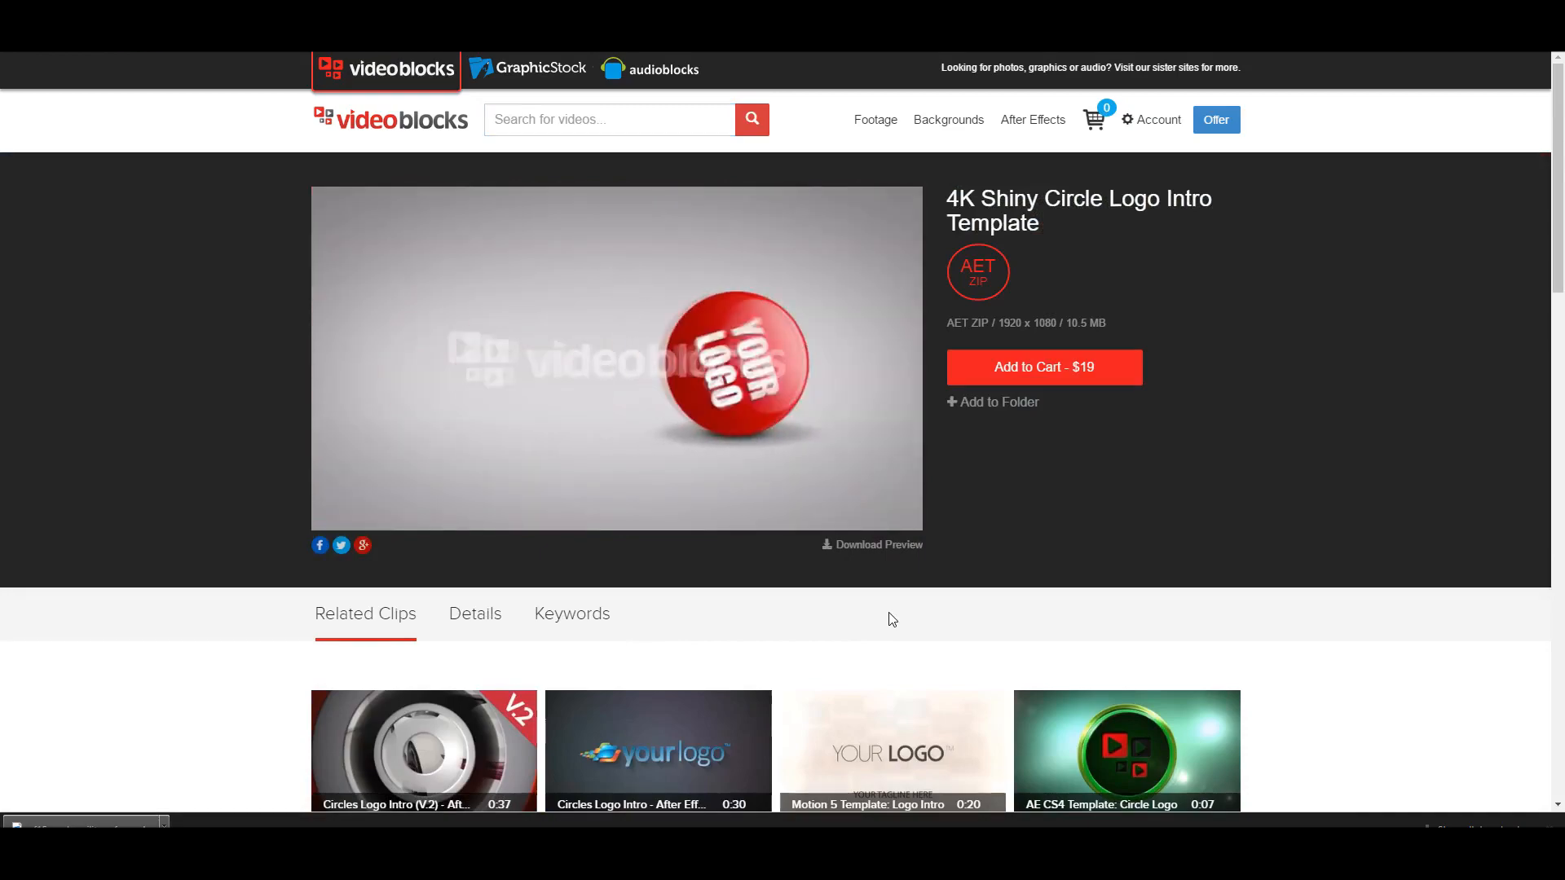
pyautogui.scroll(-3)
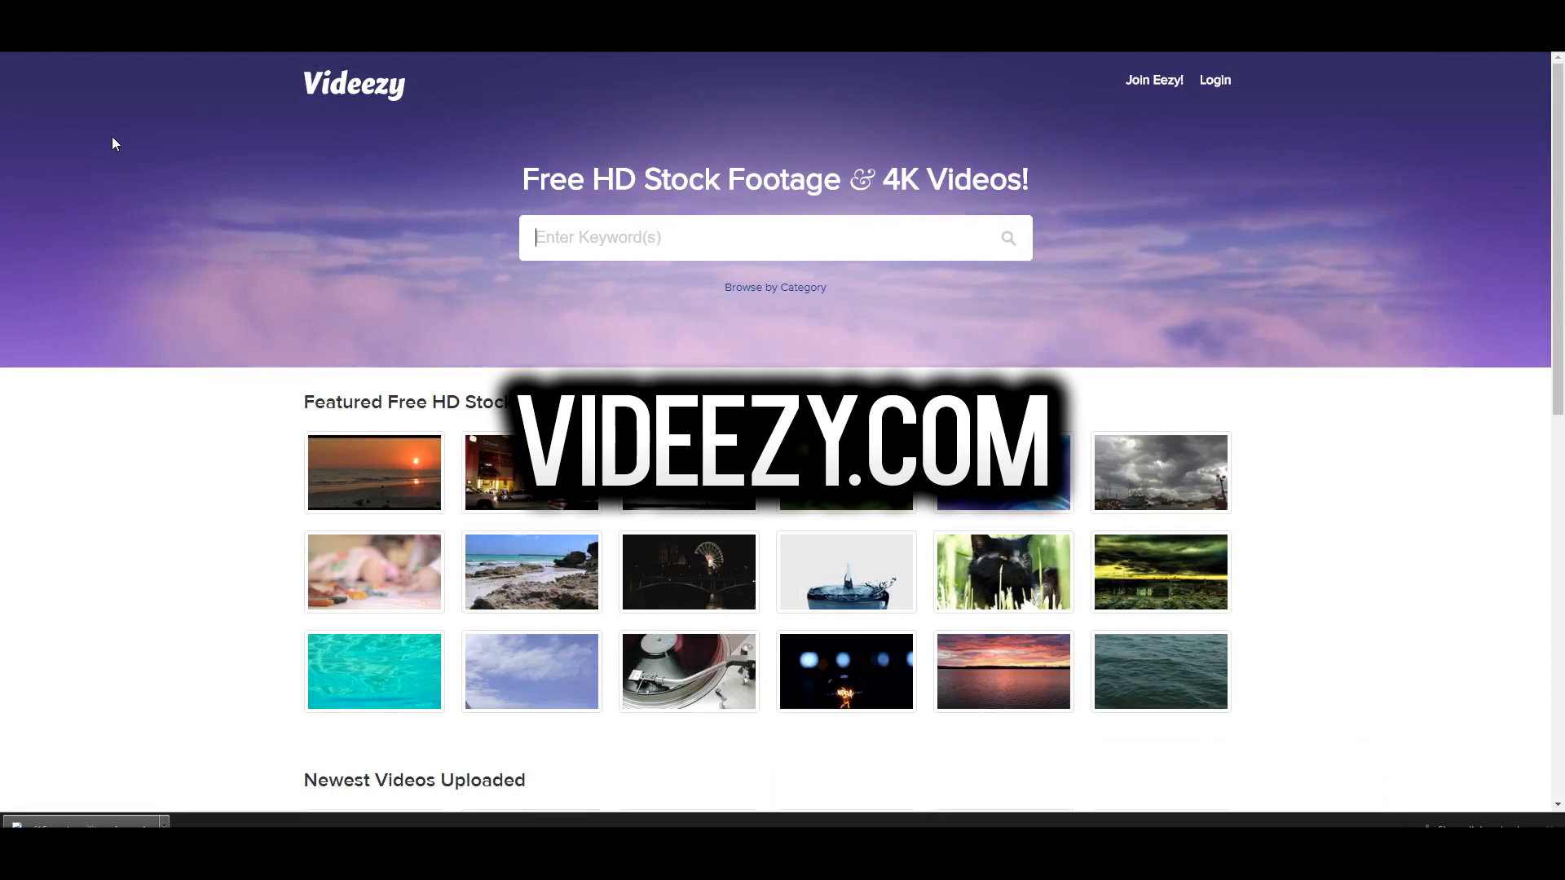
# - Browse Videezy's featured footage and preview the 'Youtube Search What Is Trending? 4K' clip
pyautogui.scroll(-3)
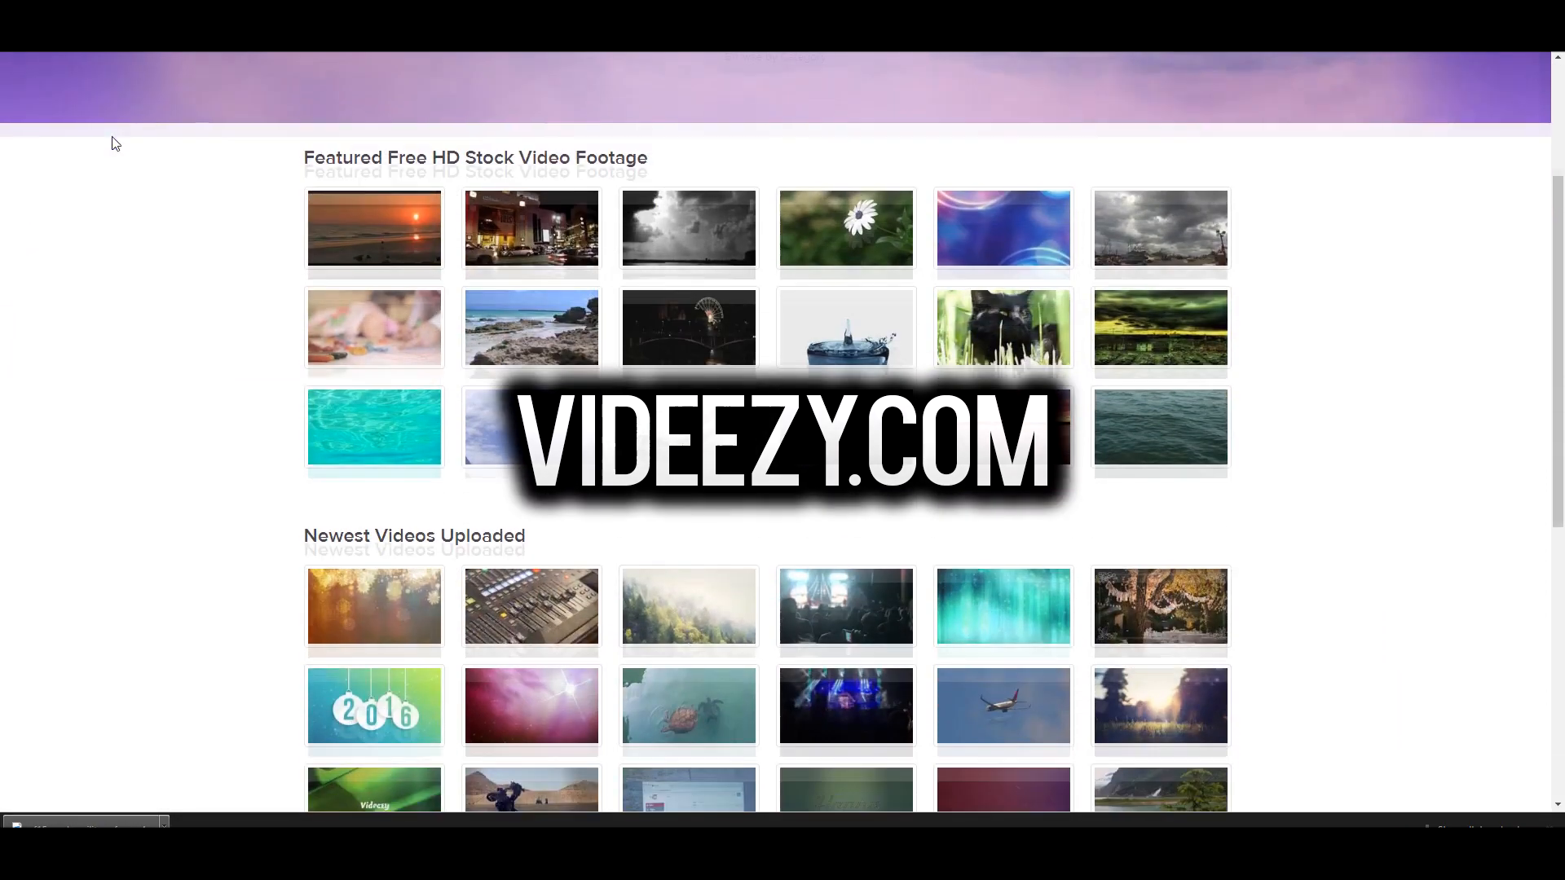
pyautogui.scroll(-3)
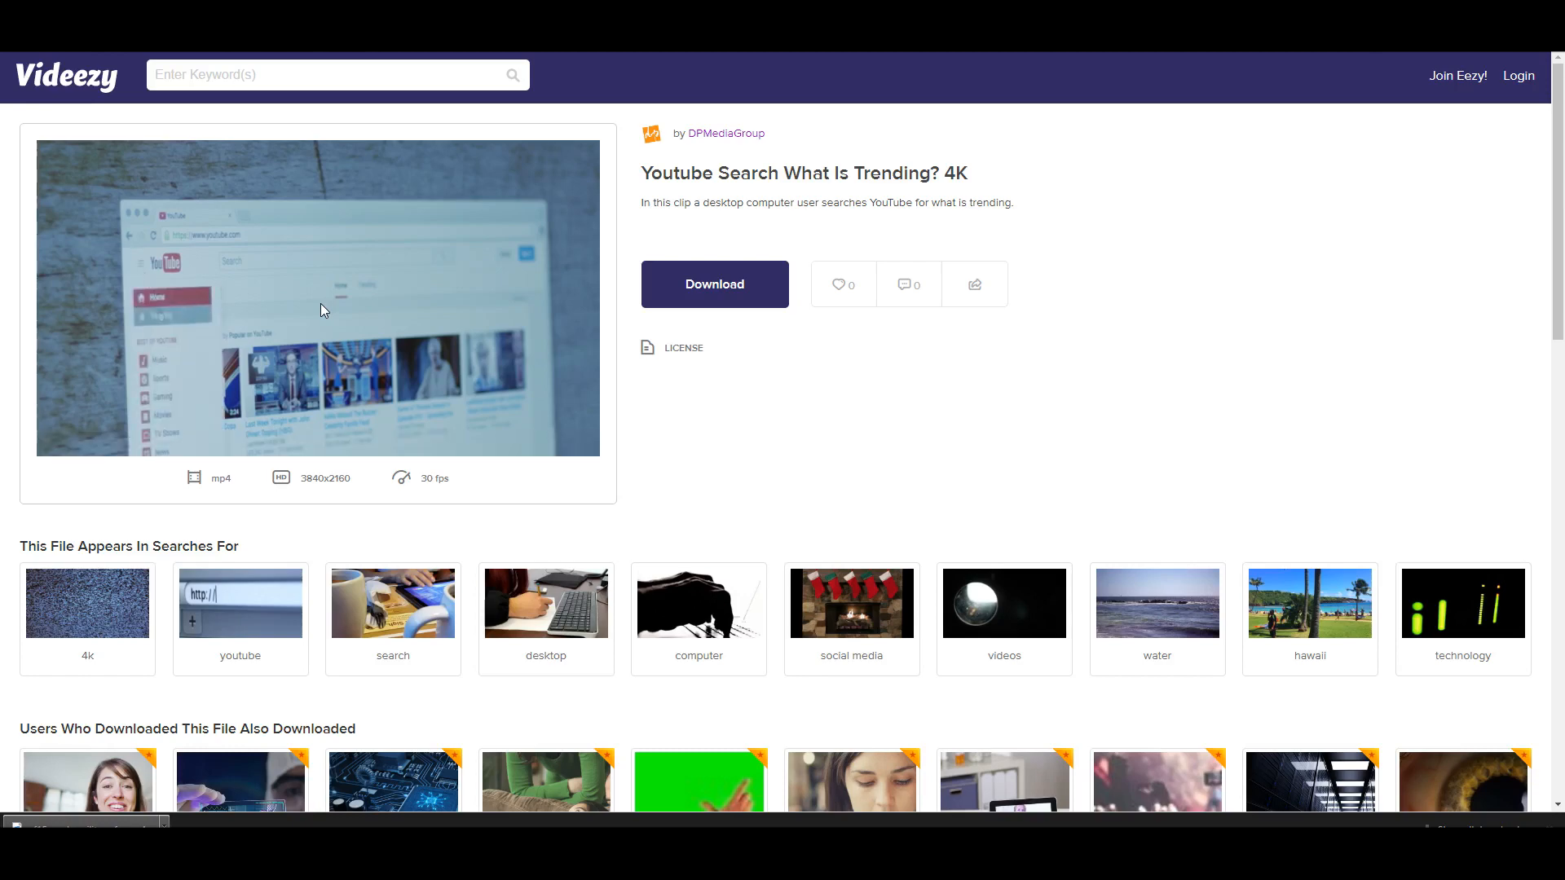
pyautogui.click(323, 310)
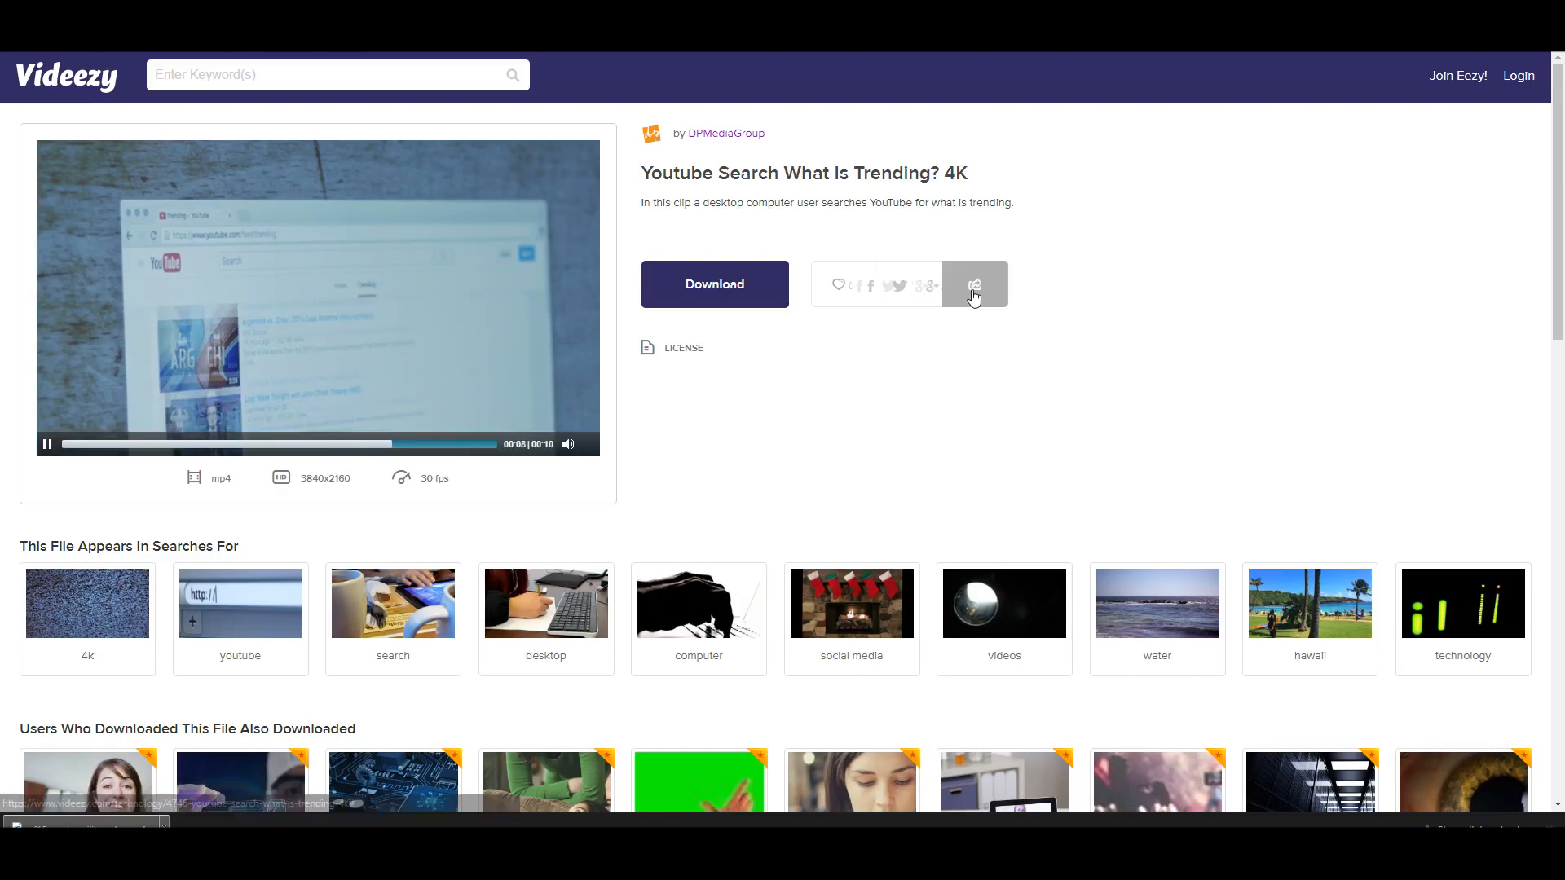
pyautogui.scroll(-3)
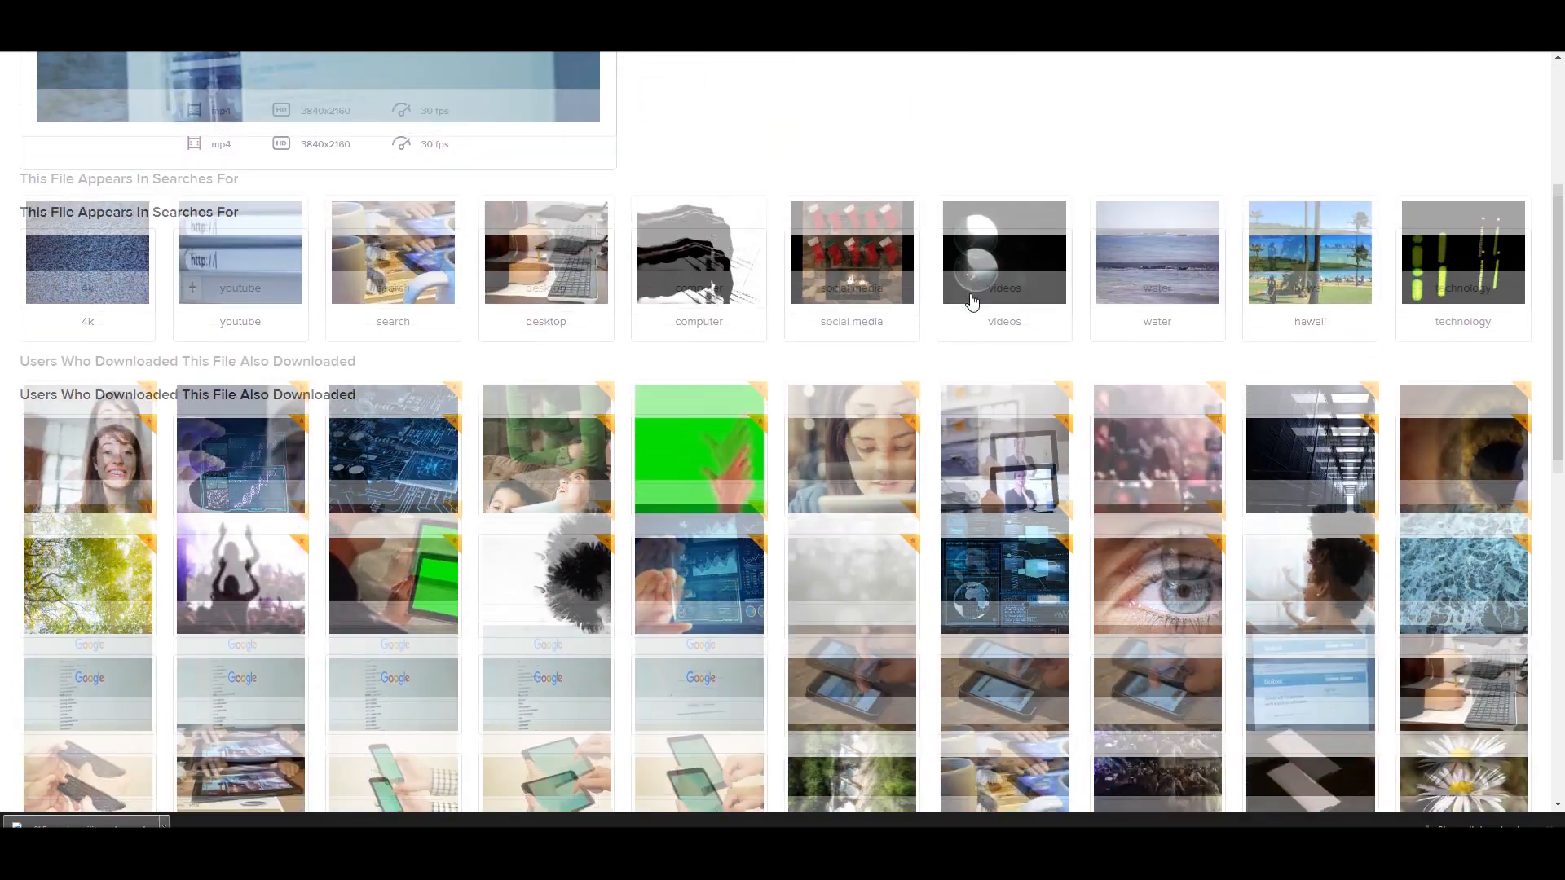
pyautogui.scroll(-3)
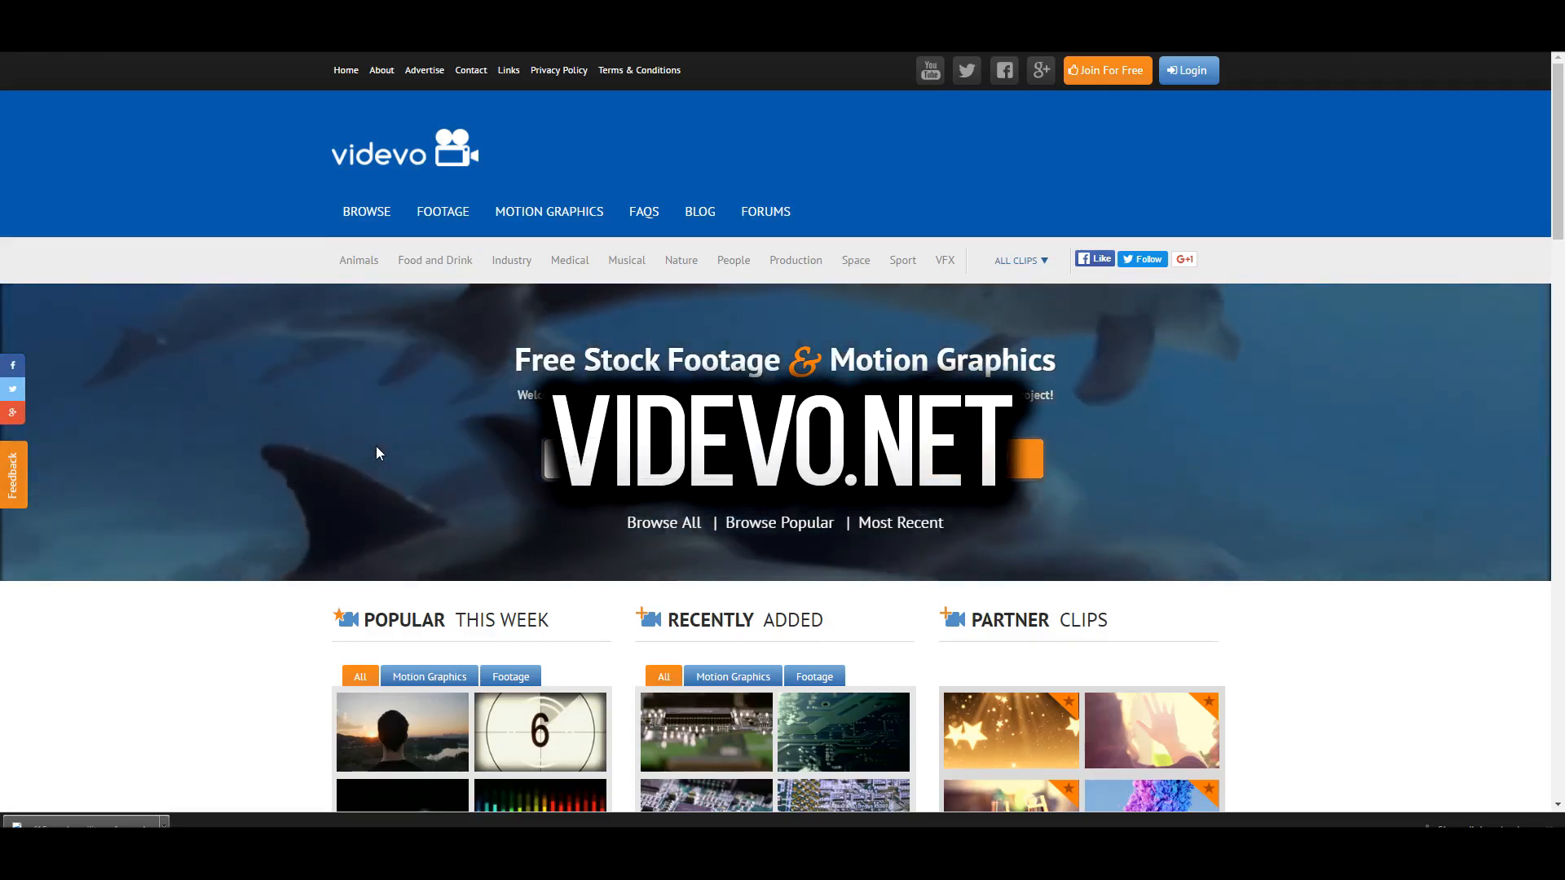
# - From Videvo's Popular This Week, view the Coloured Ink clip page and play its preview
pyautogui.scroll(-3)
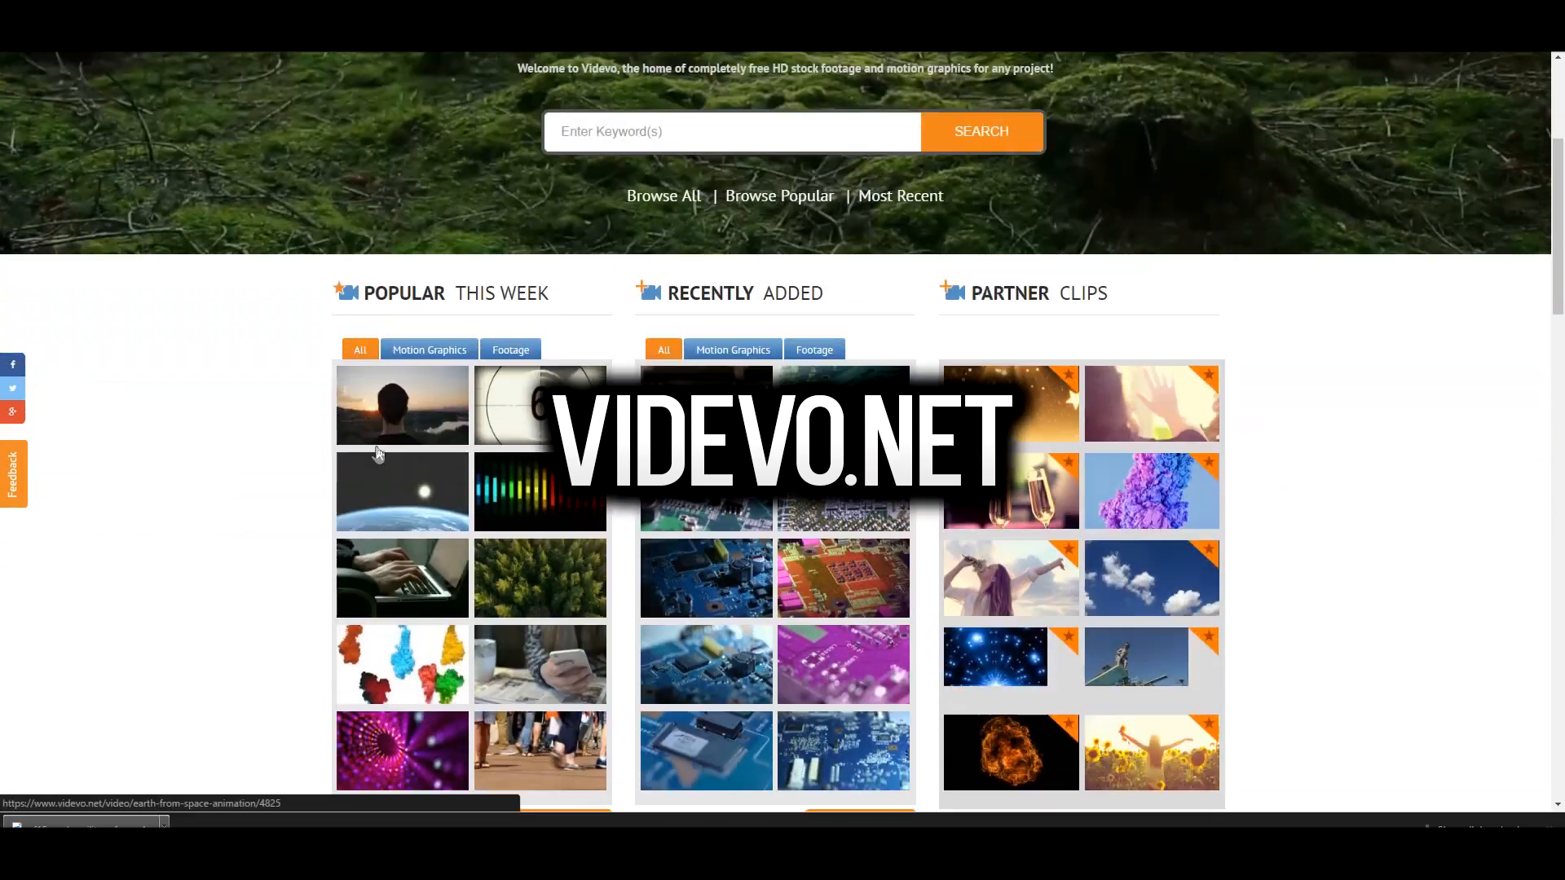
pyautogui.scroll(-3)
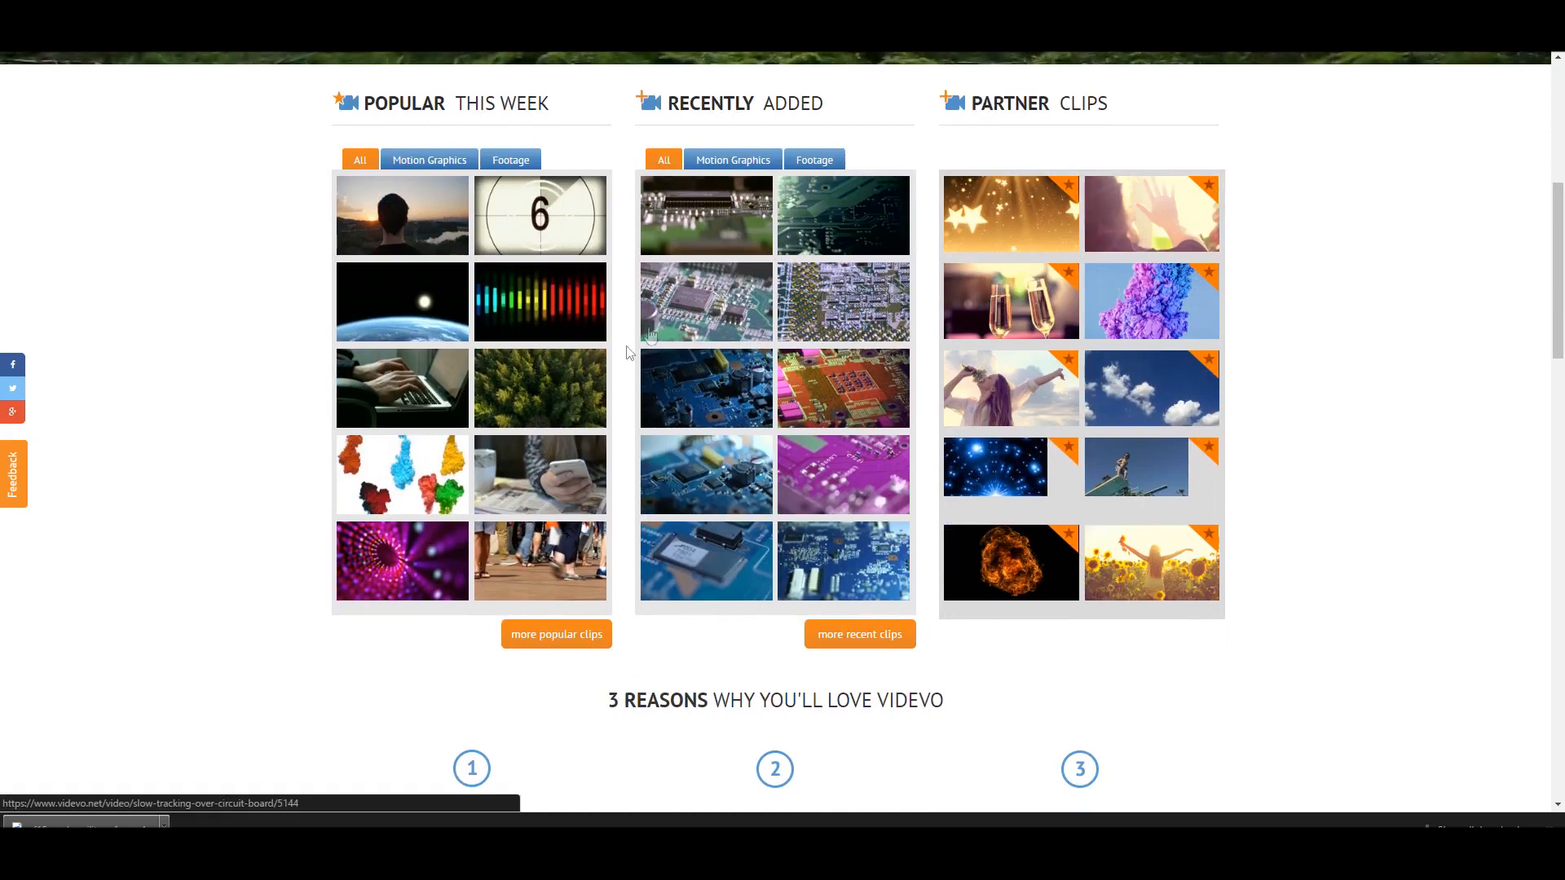
pyautogui.click(410, 471)
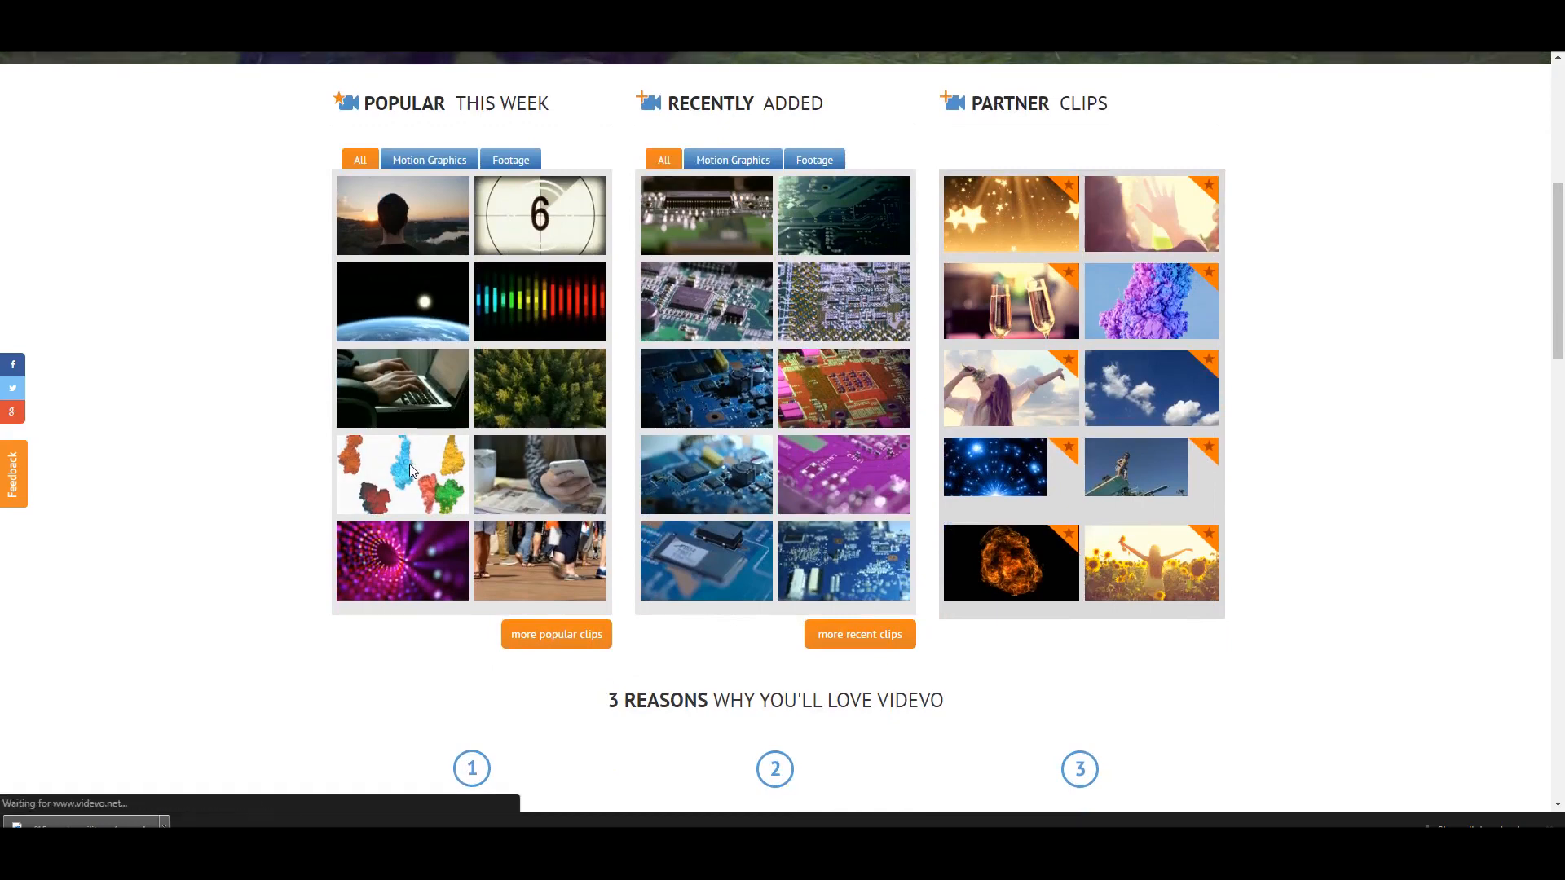
pyautogui.click(403, 474)
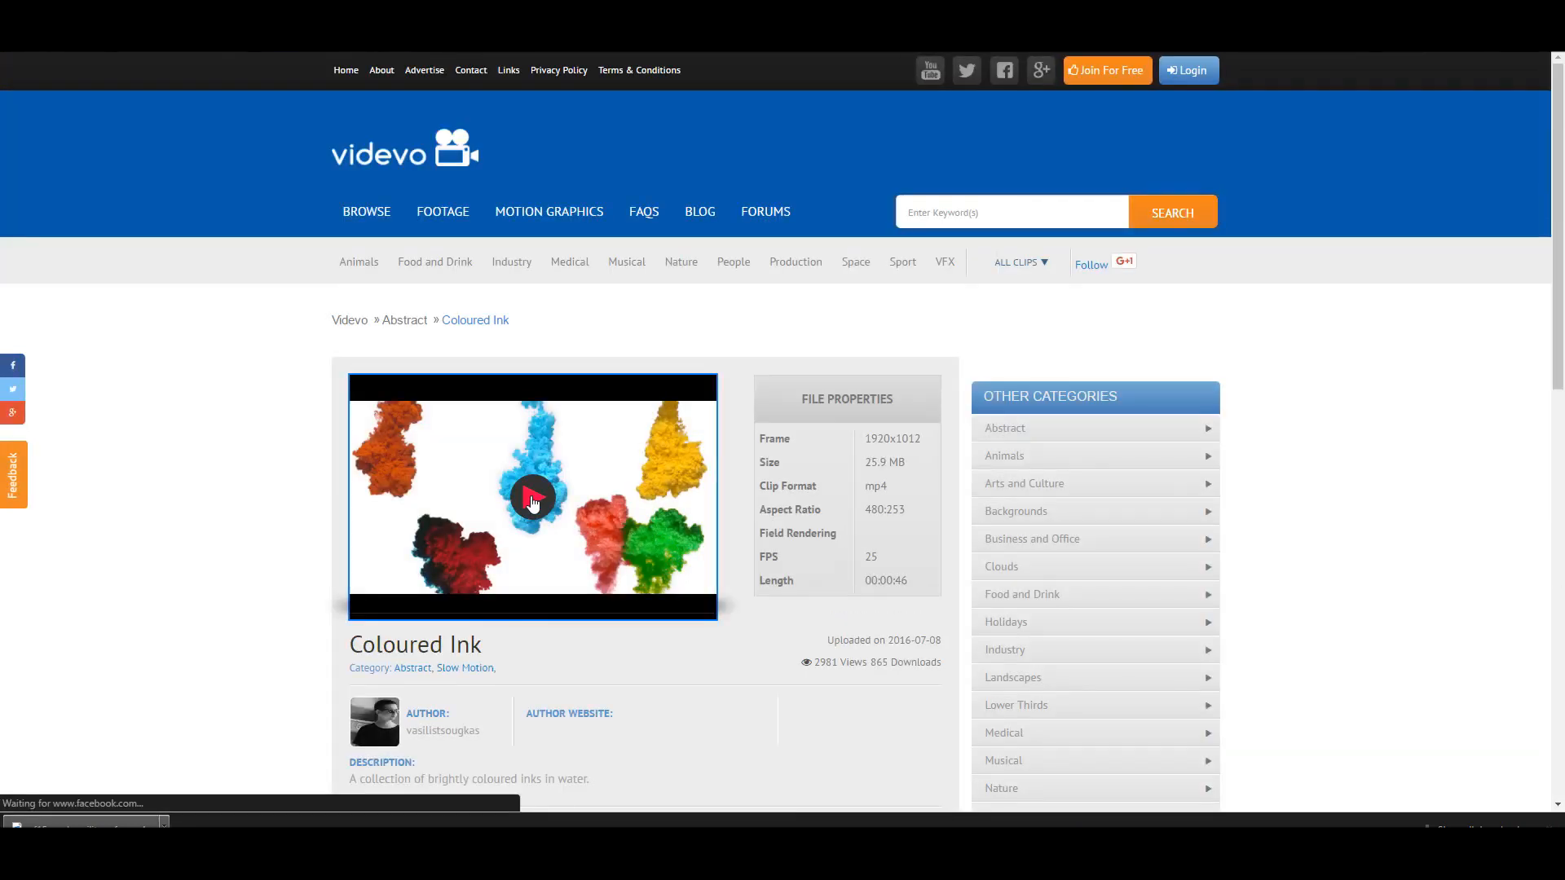
pyautogui.click(531, 497)
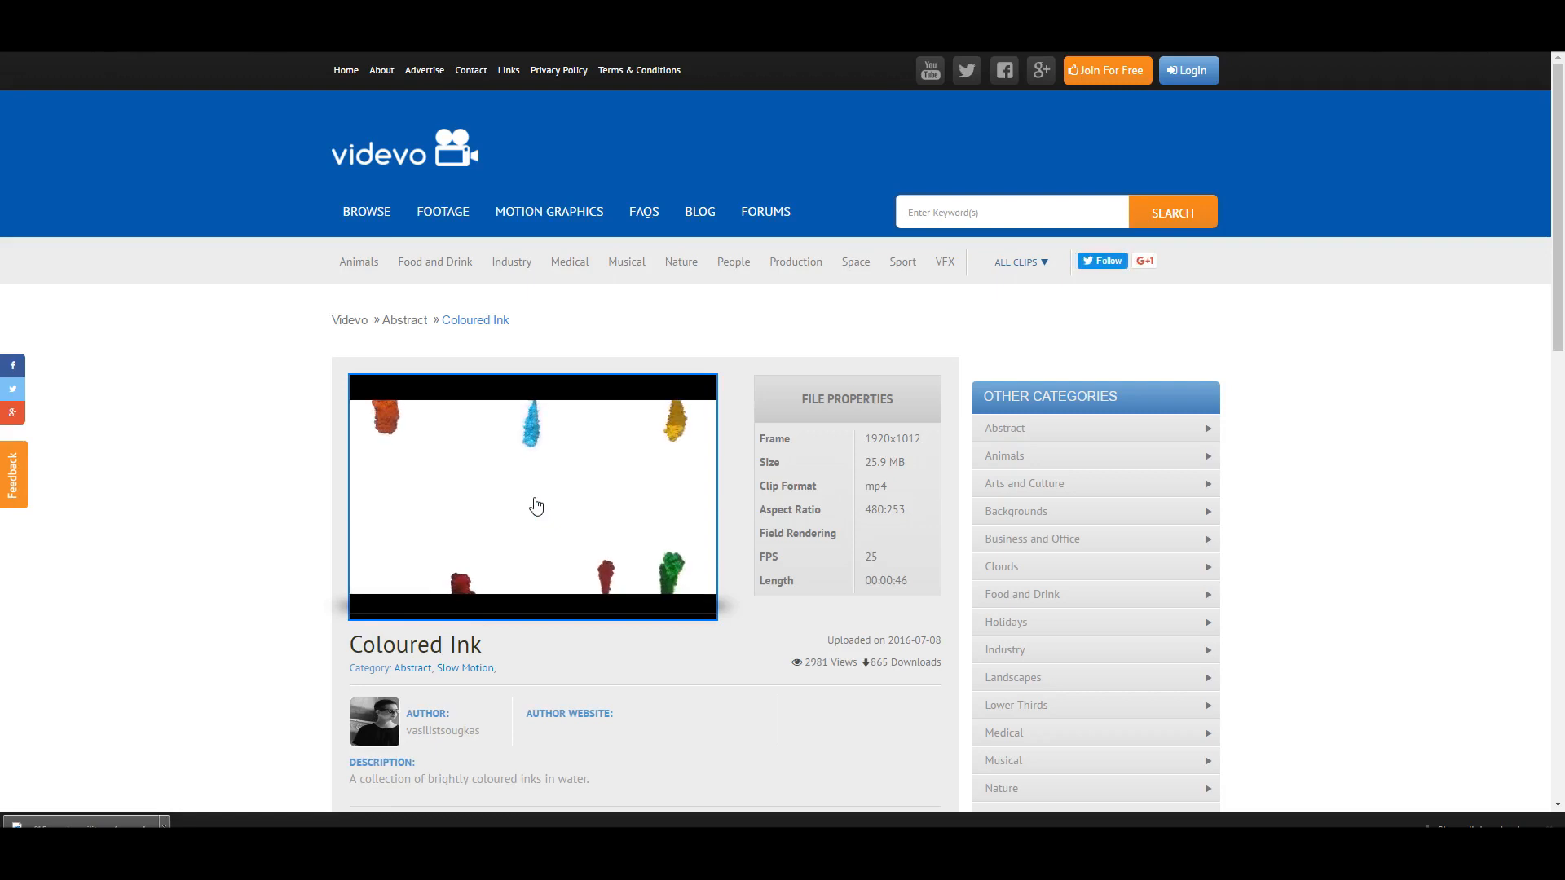
pyautogui.click(536, 506)
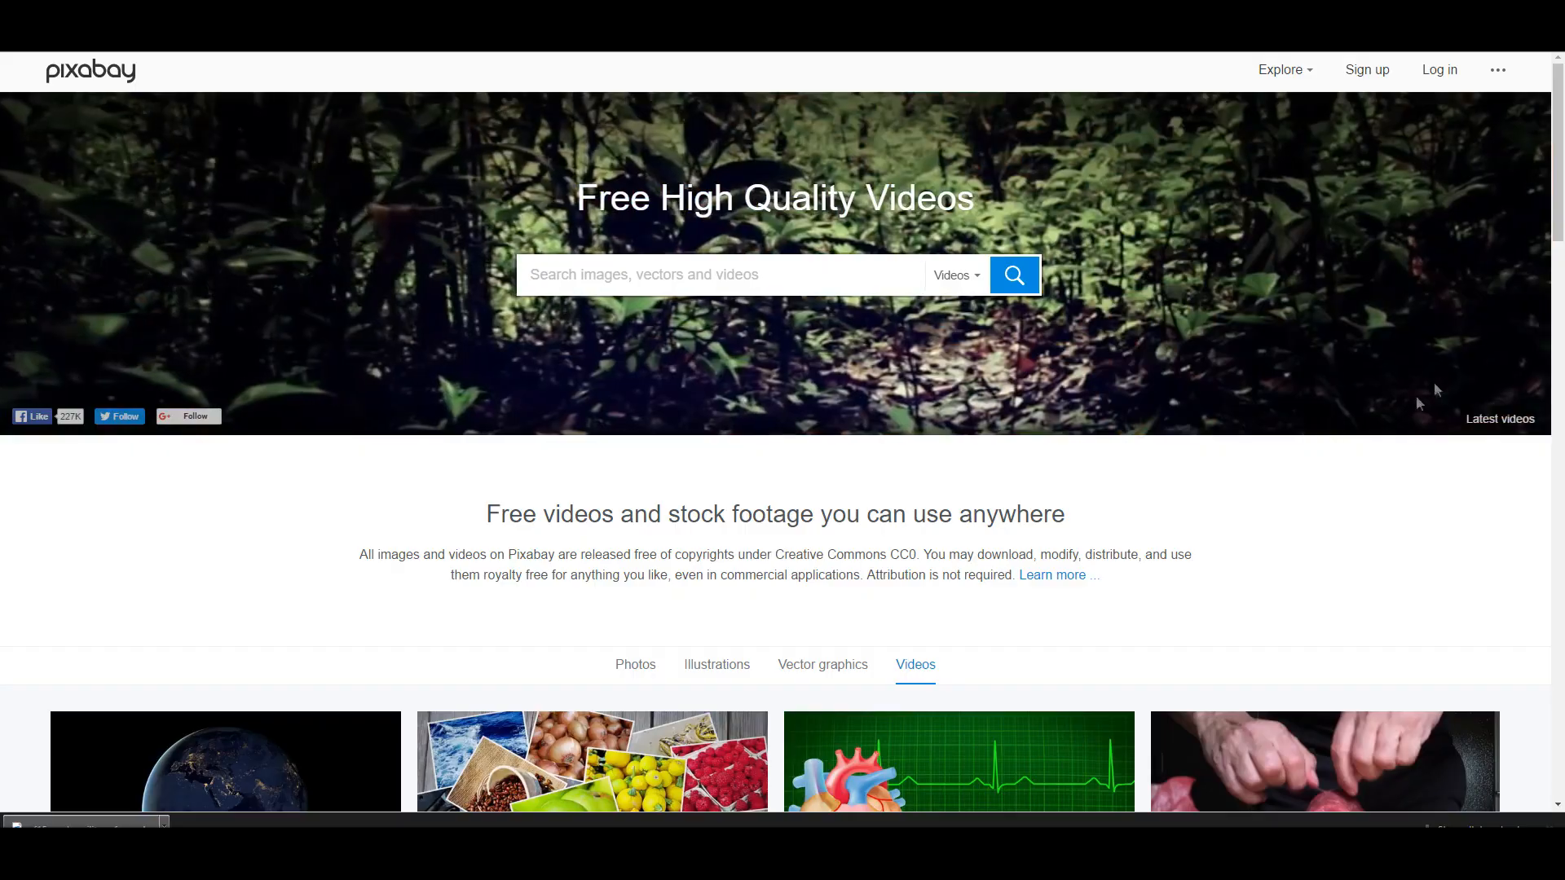
# - Browse Pixabay's free videos and preview the aerial coastline city 4K clip
pyautogui.scroll(-3)
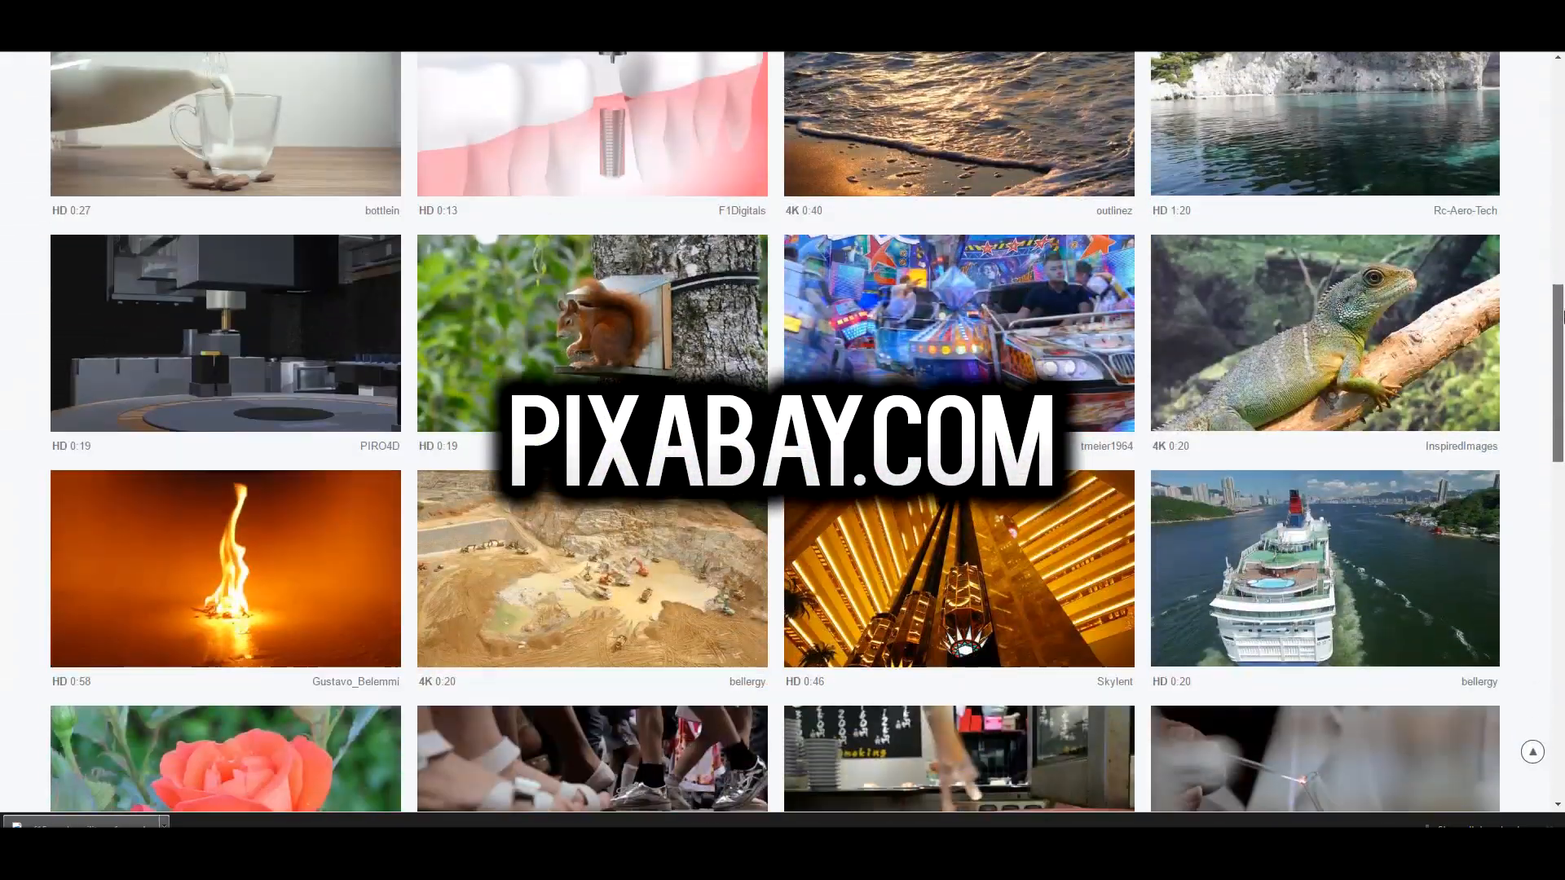
pyautogui.scroll(-3)
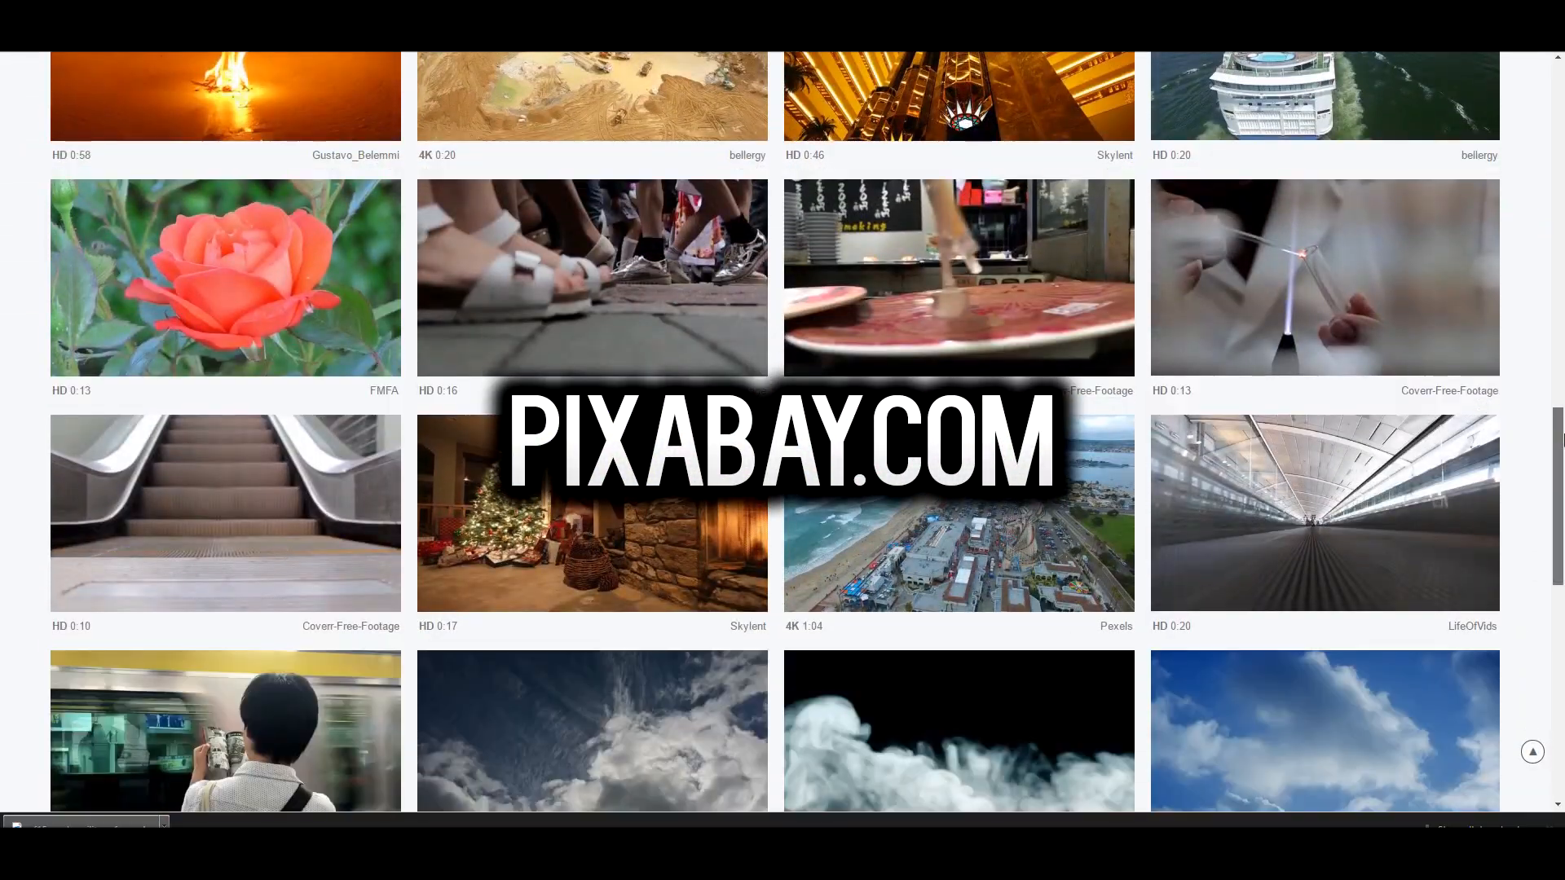
pyautogui.click(959, 514)
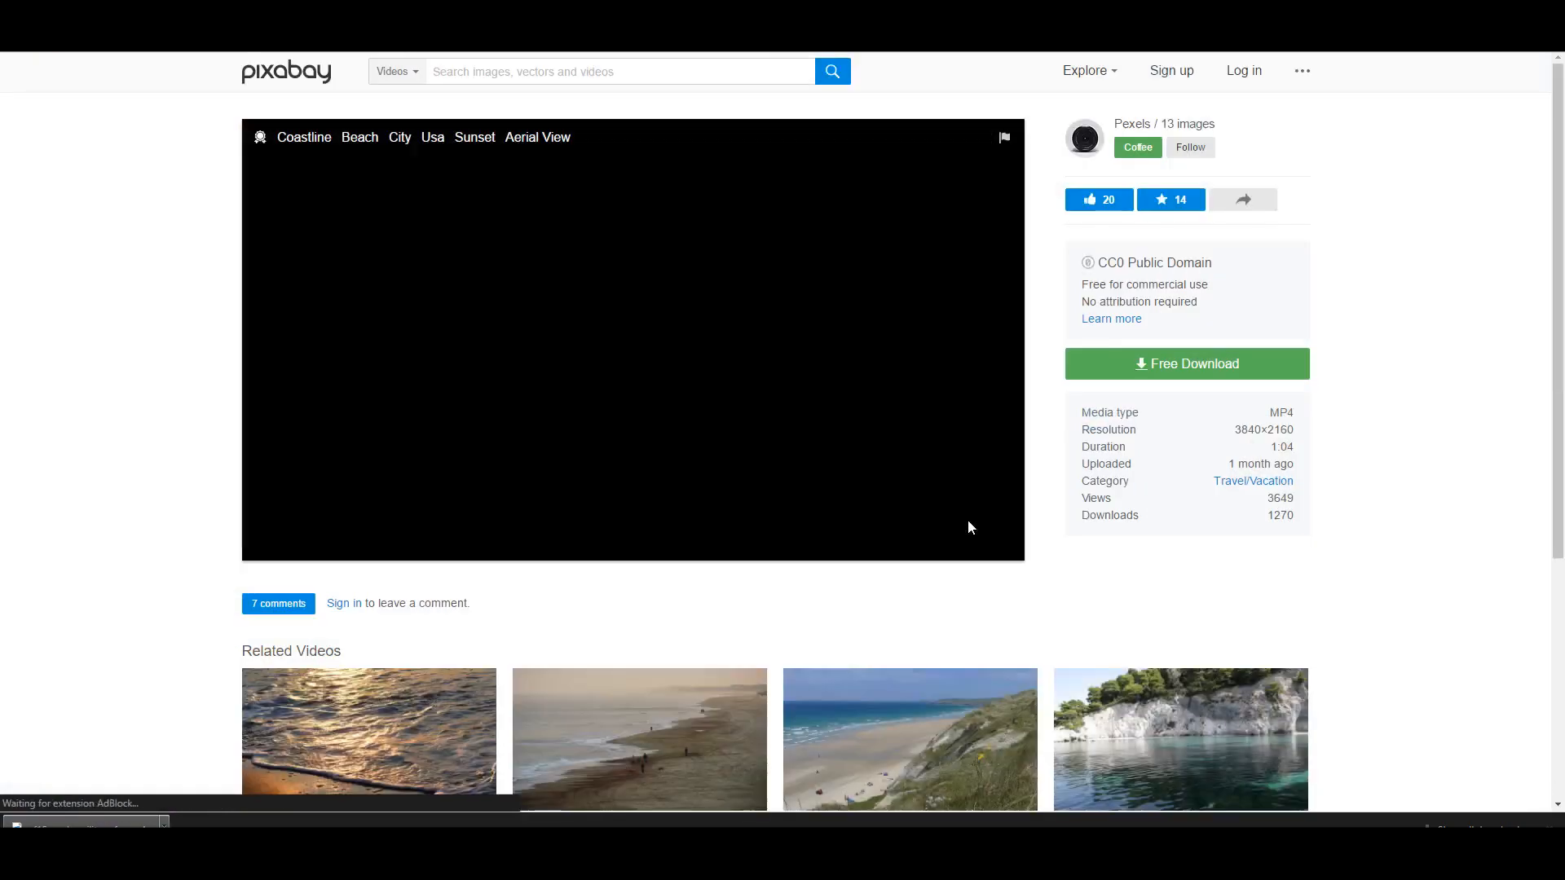
pyautogui.click(632, 344)
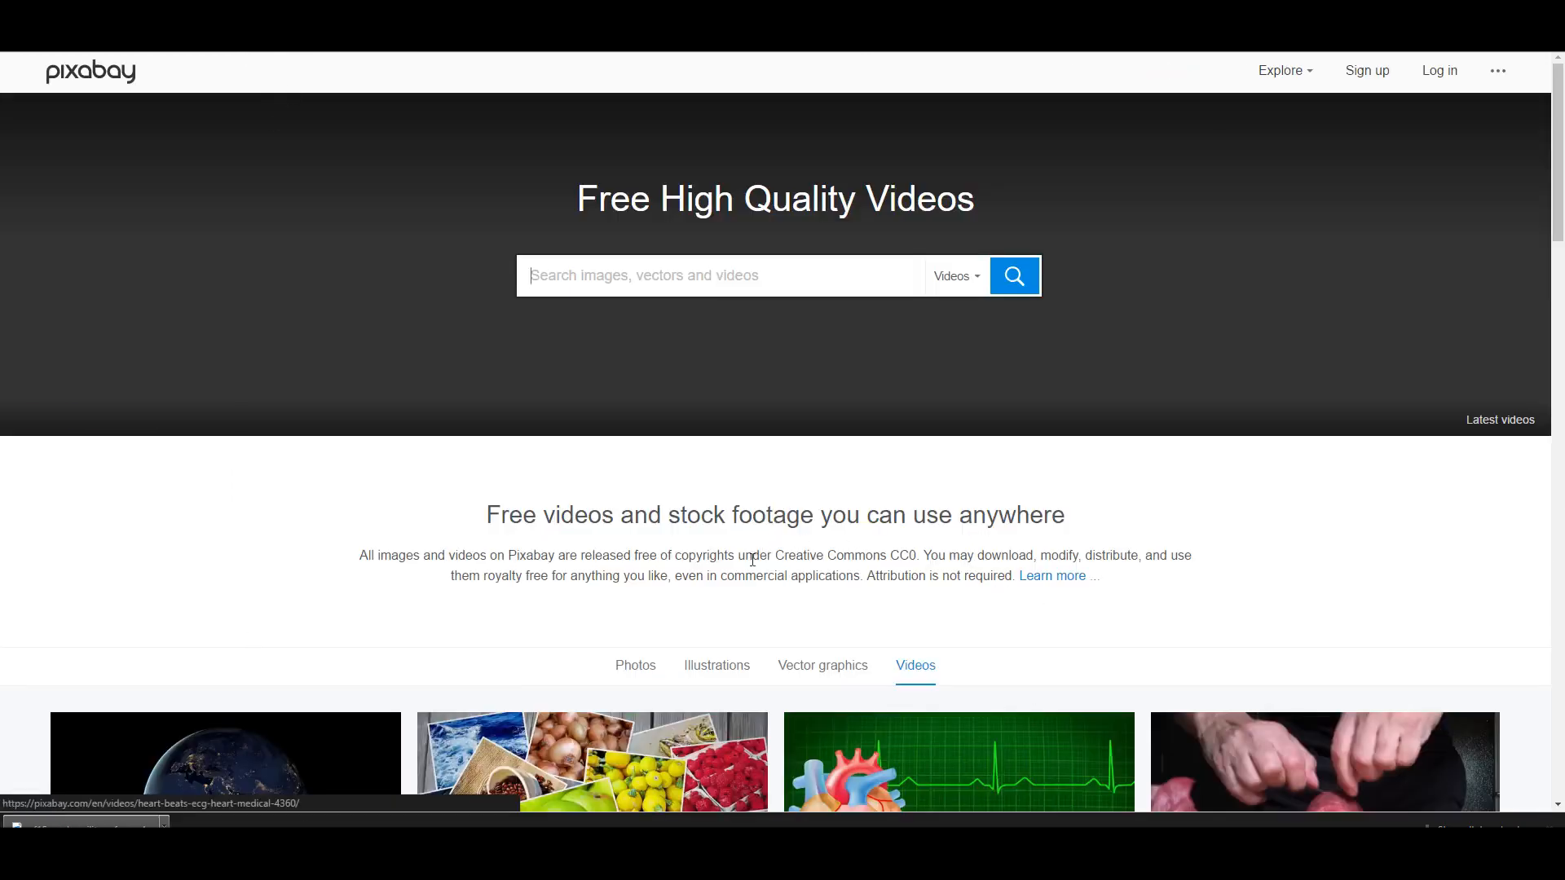
# - Switch the Pixabay gallery from videos to free photos and browse them
pyautogui.click(636, 665)
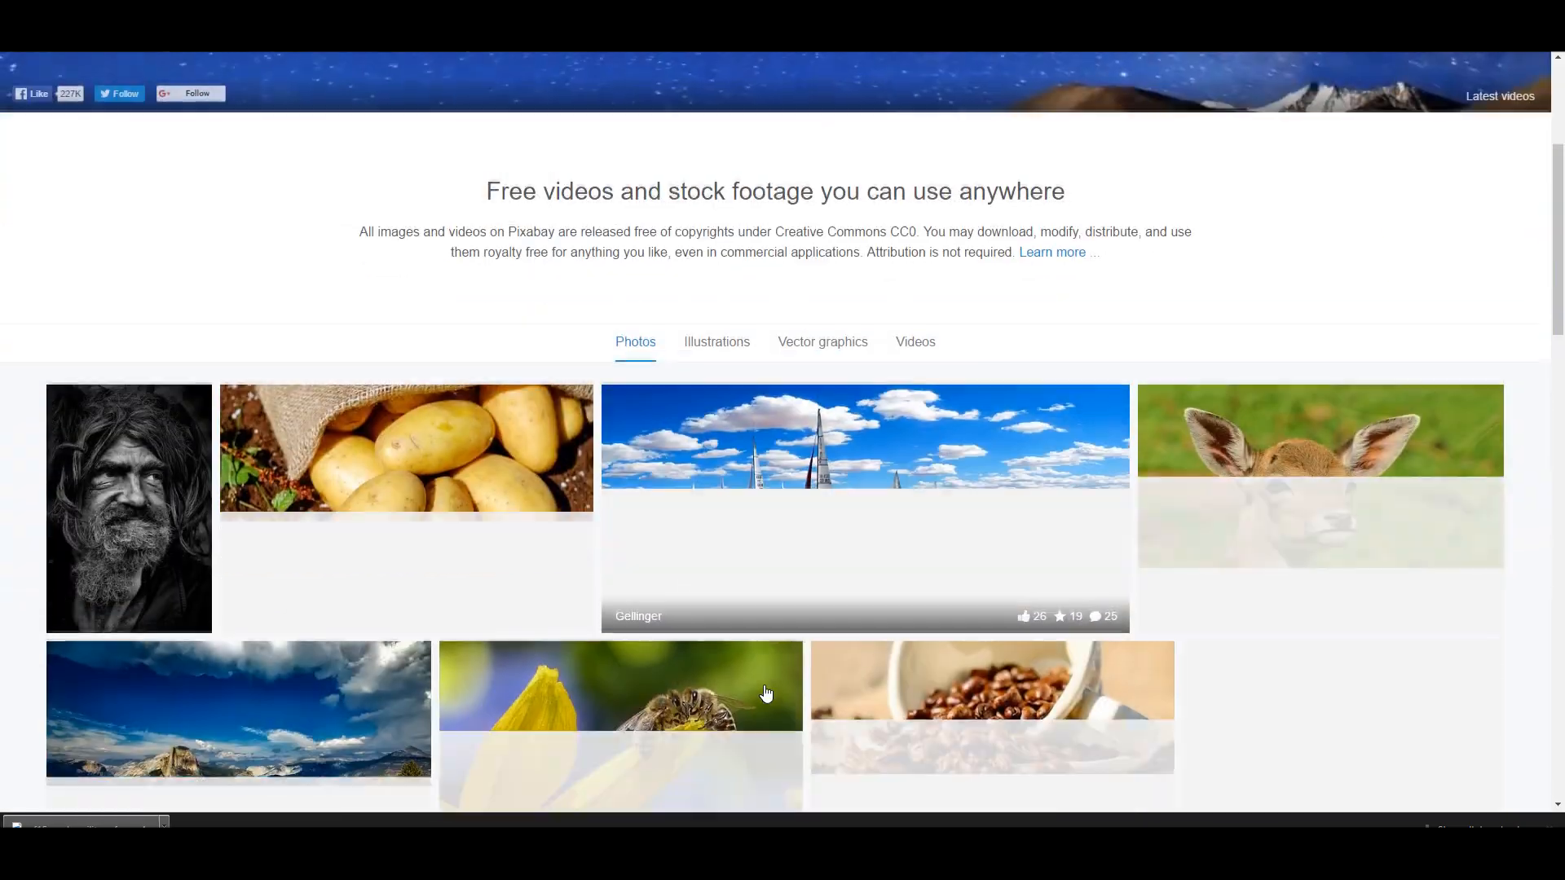
pyautogui.scroll(-3)
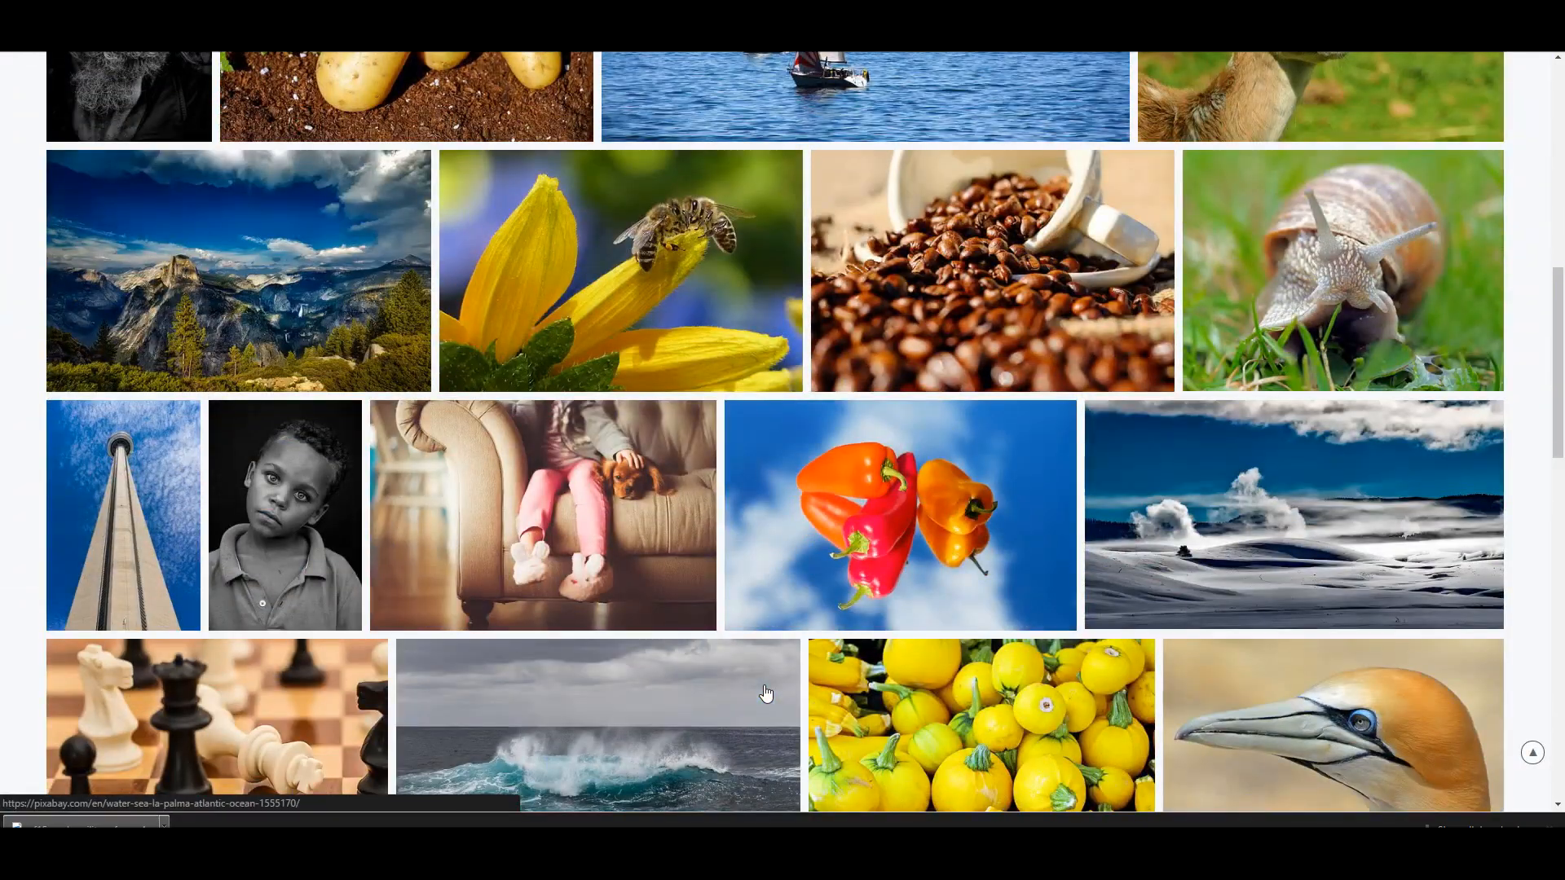